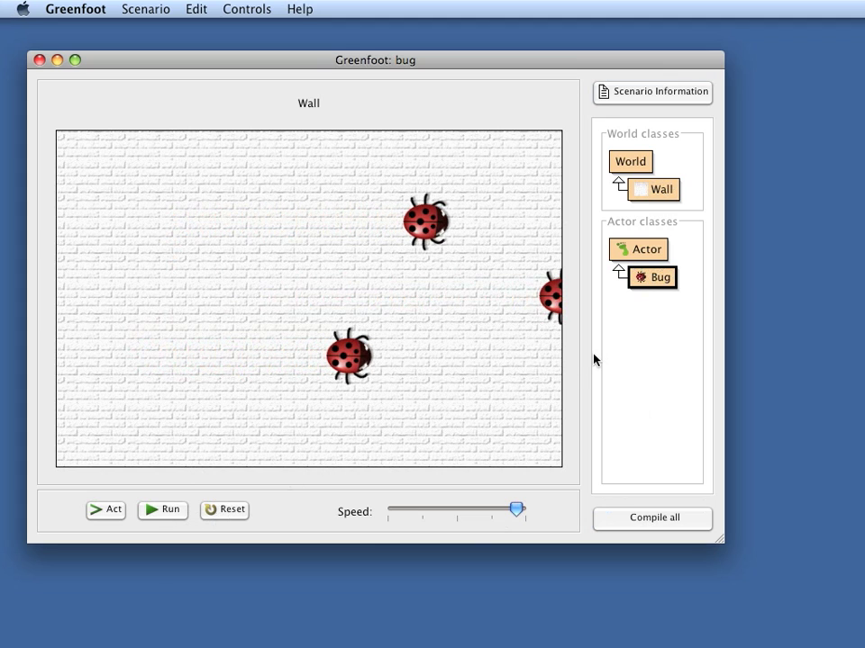
{"action": "mouse_move", "coordinate": [444, 166]}
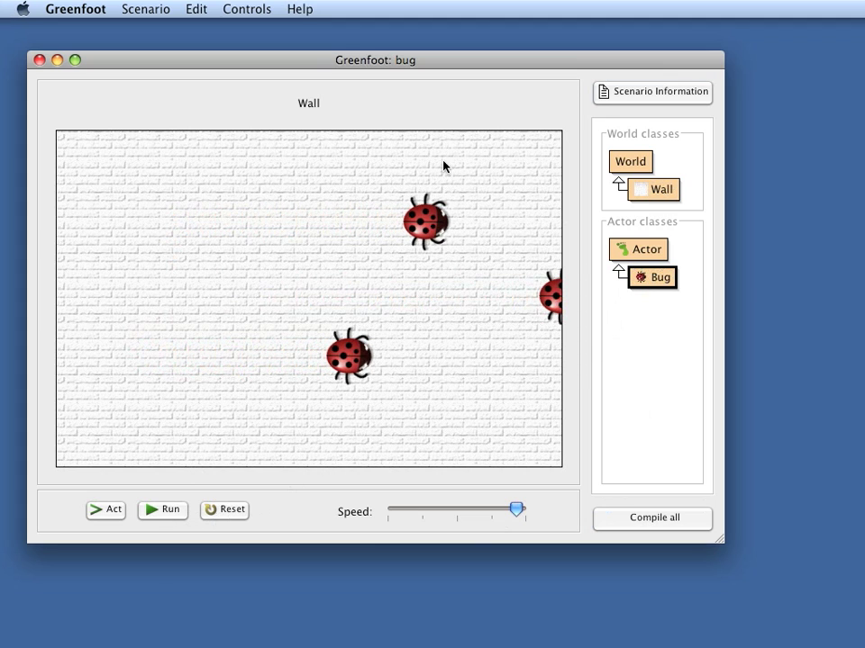
{"action": "mouse_move", "coordinate": [462, 262]}
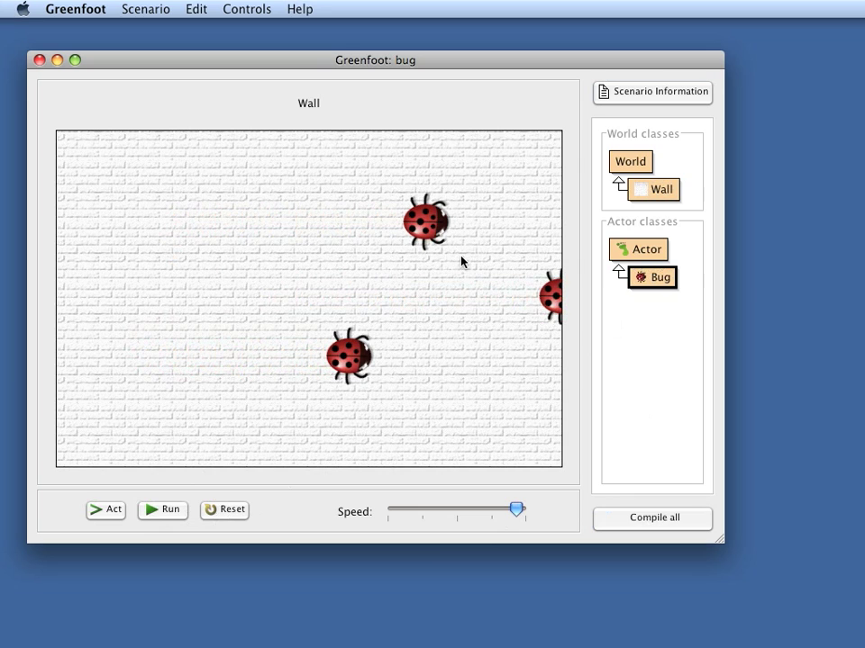
{"action": "mouse_move", "coordinate": [690, 346]}
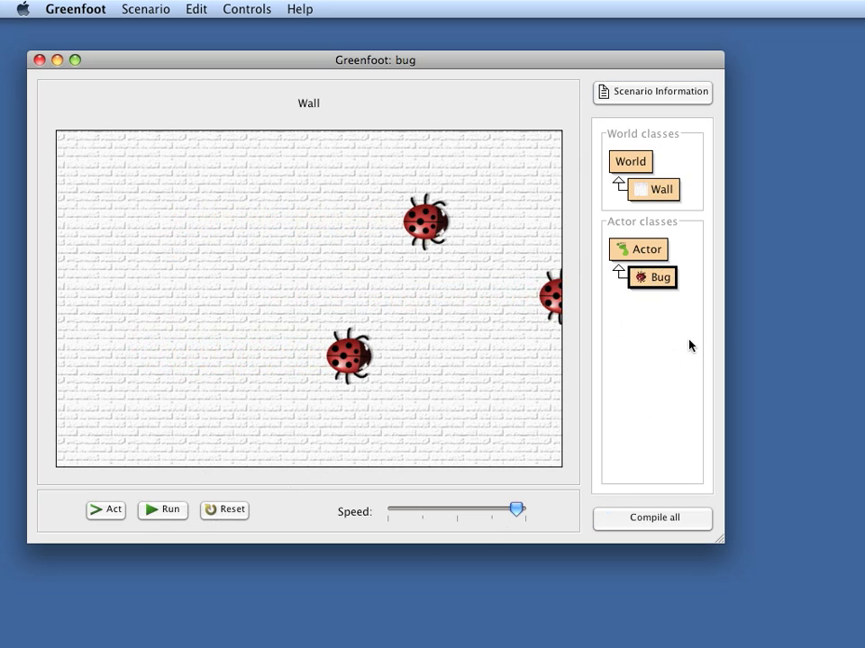
- In Bug's act(), comment out setLocation and add setRotation(getRotation() + 5);
{"action": "double_click", "coordinate": [653, 276]}
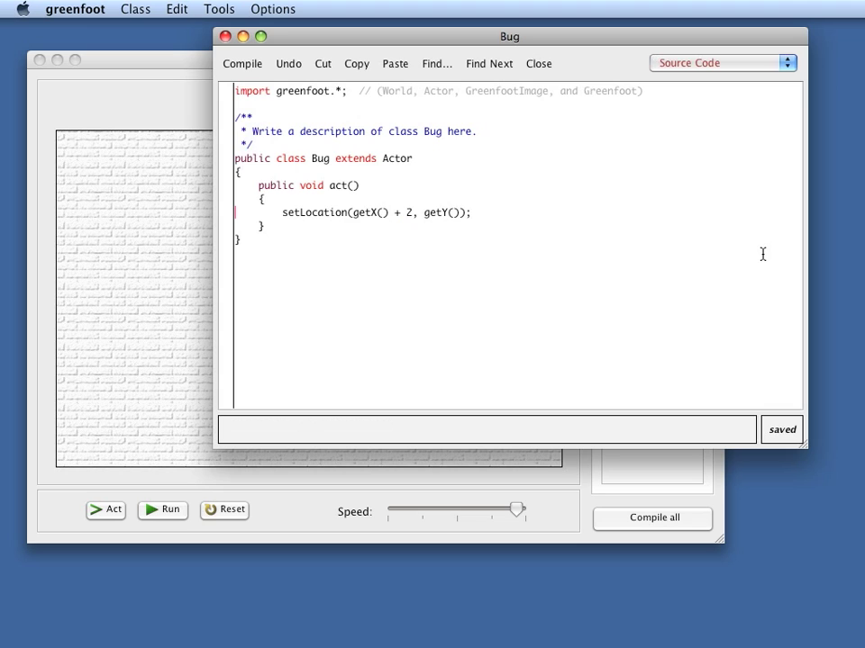
{"action": "type", "text": "//"}
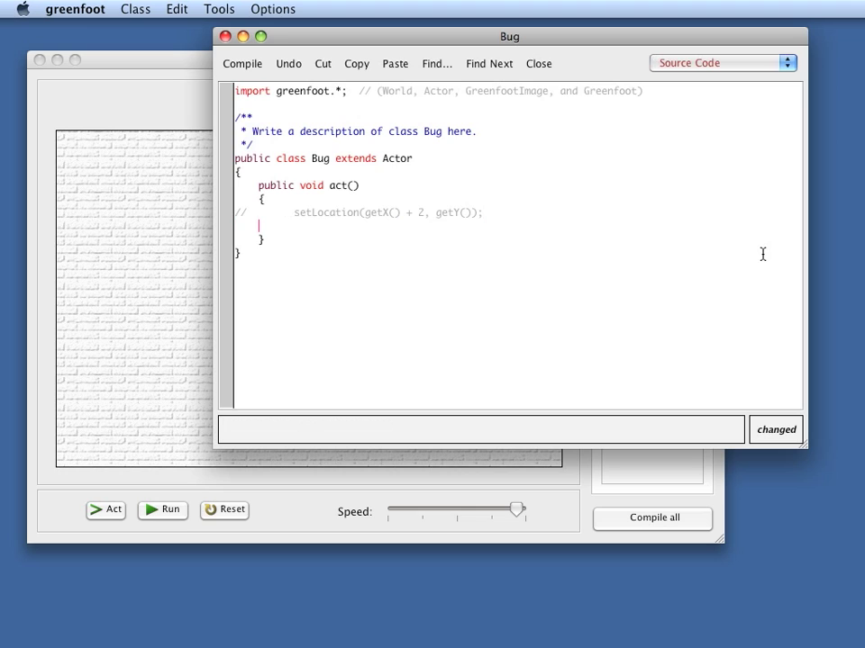
{"action": "type", "text": "set"}
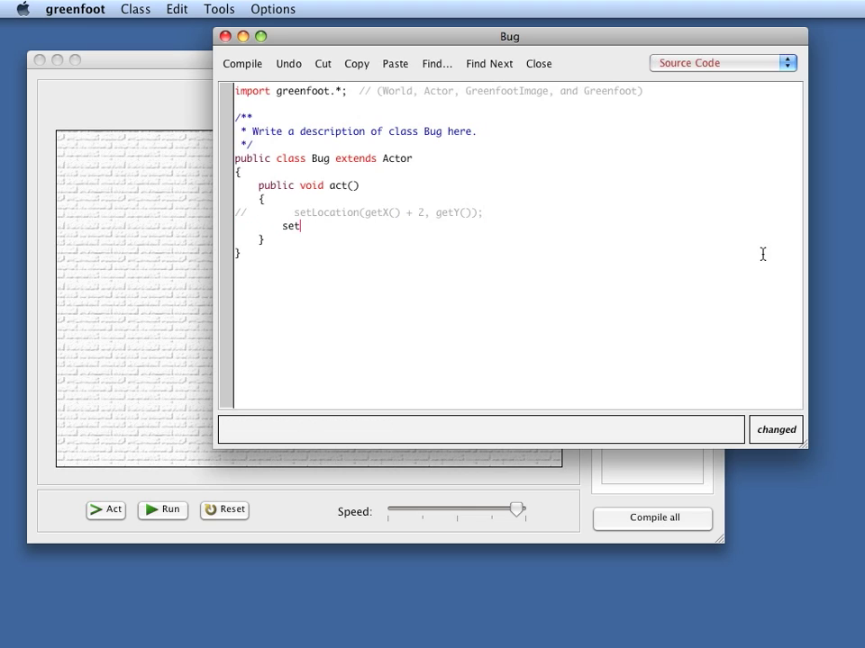
{"action": "type", "text": "Rotation"}
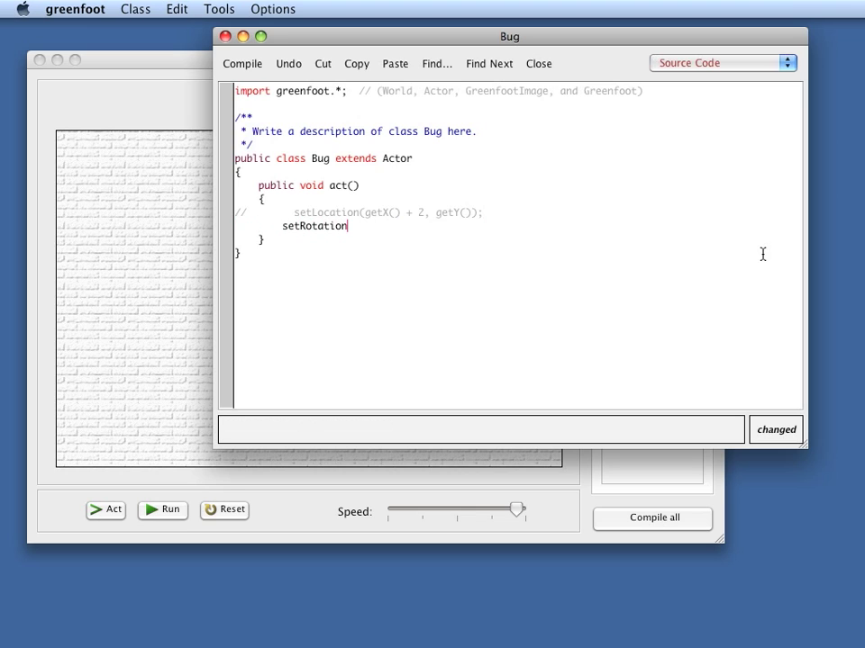
{"action": "type", "text": "("}
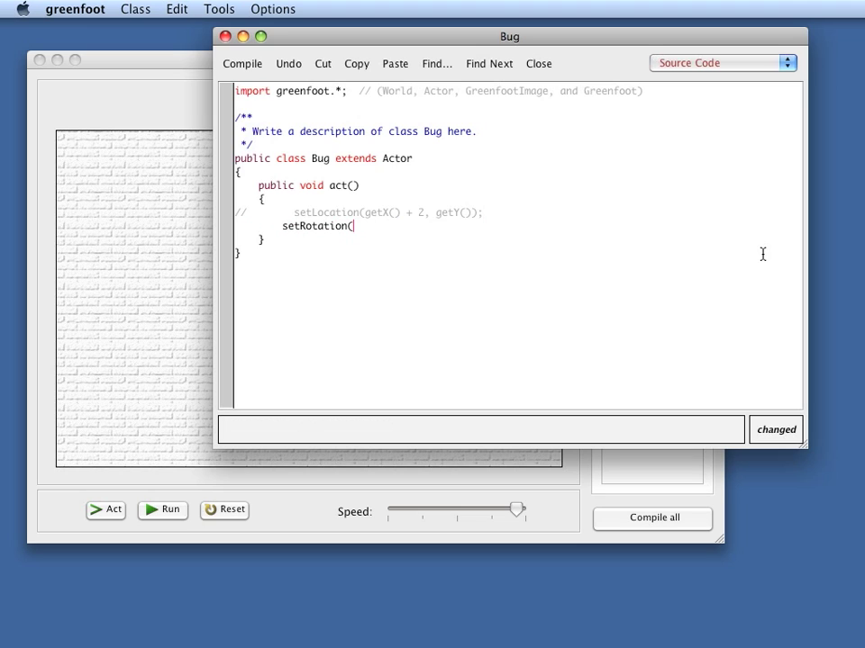
{"action": "type", "text": "g"}
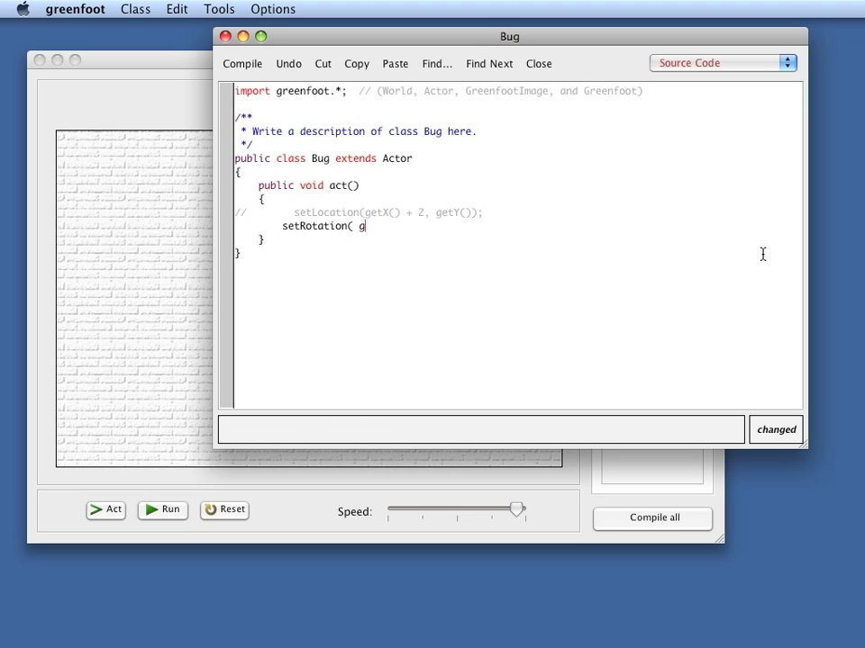
{"action": "type", "text": "etRotation"}
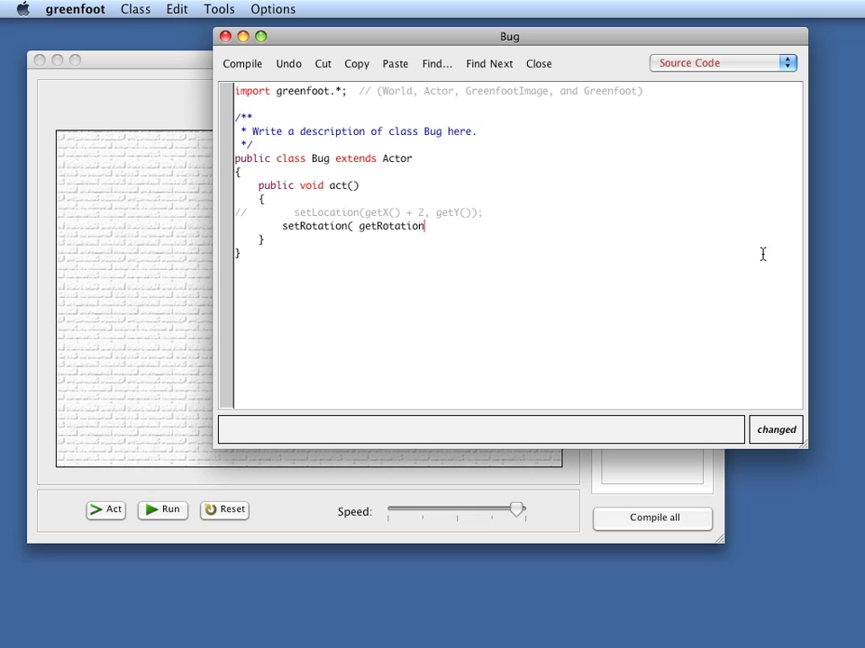
{"action": "type", "text": "()"}
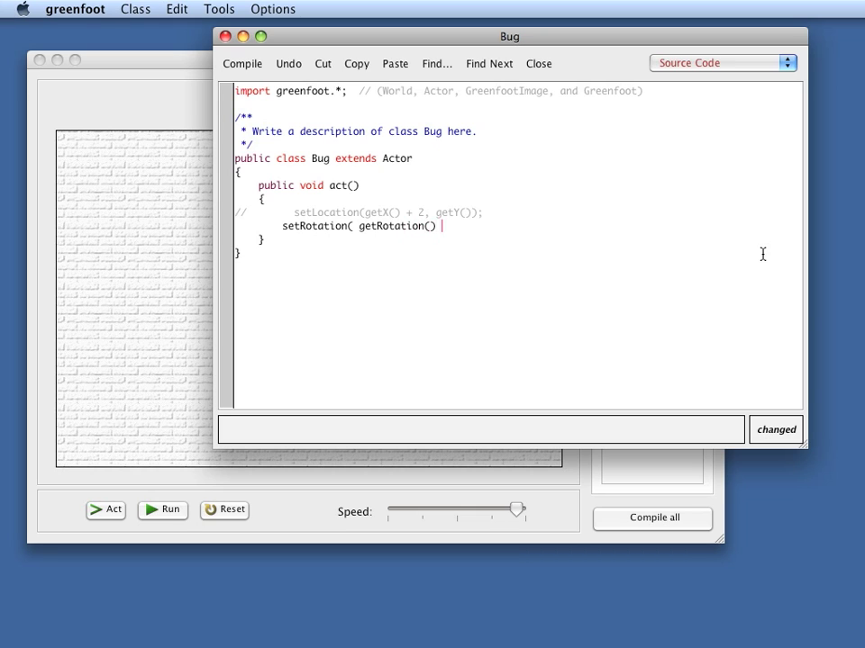
{"action": "type", "text": "+"}
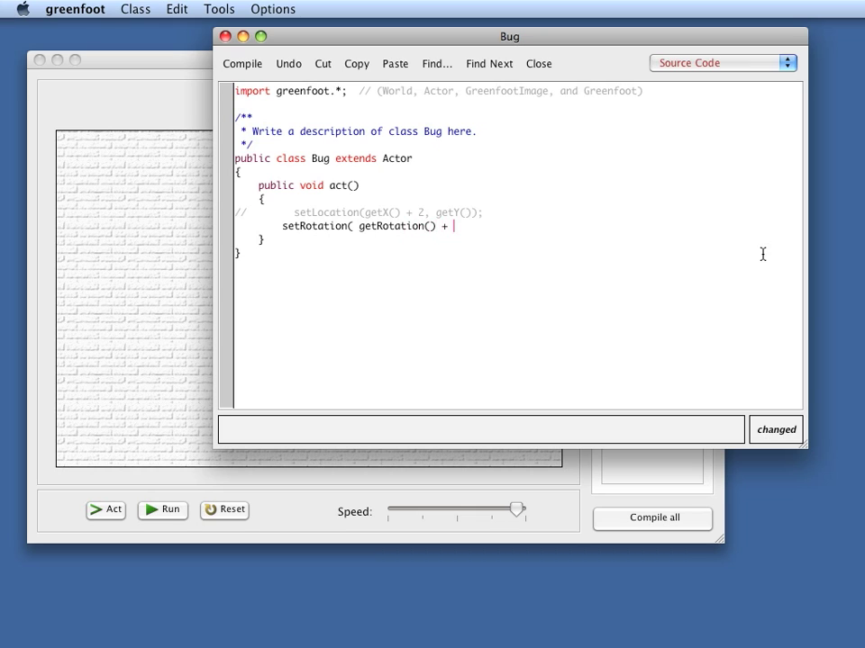
{"action": "type", "text": "5)"}
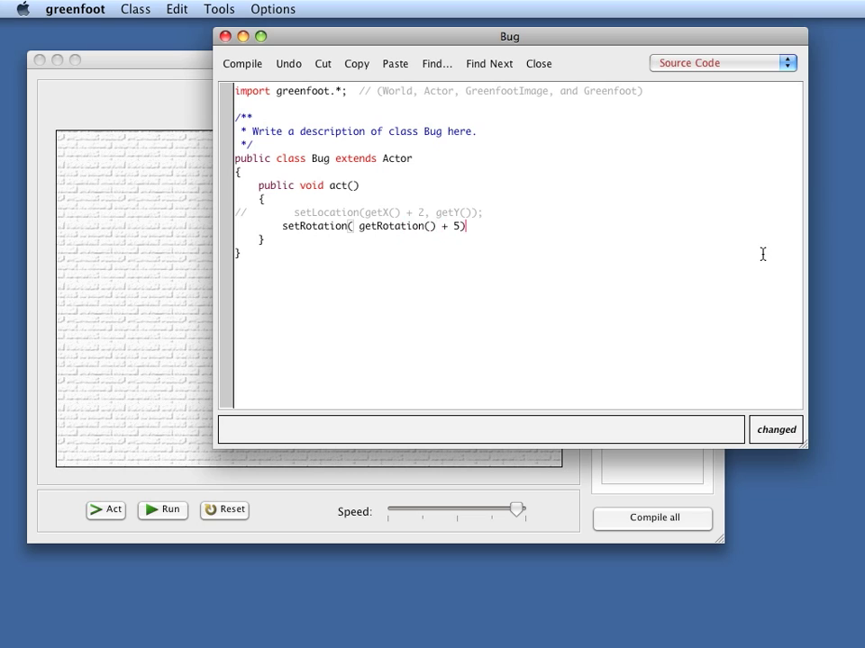
{"action": "type", "text": ";"}
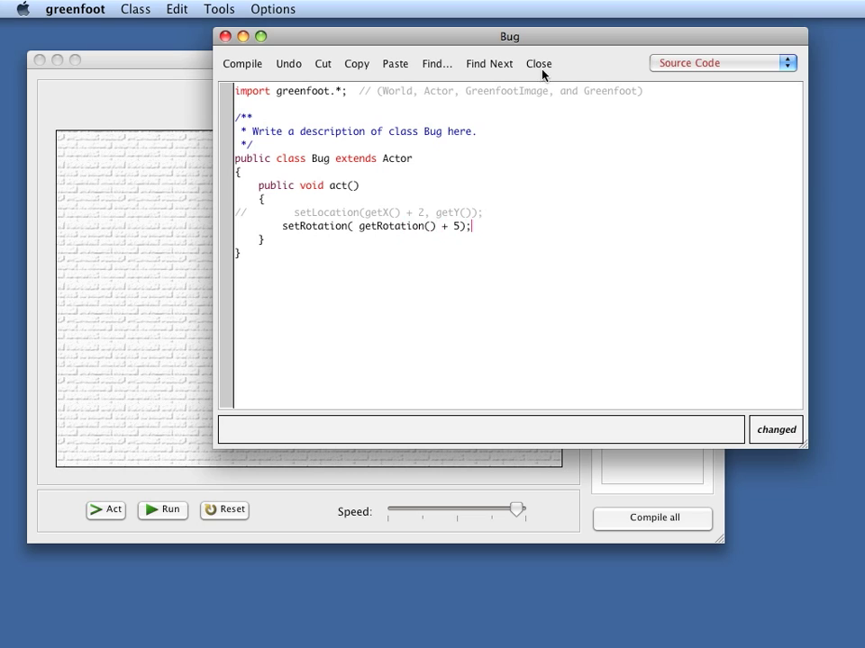
- Close the Bug editor, place a ladybug in the wall world, run and pause, then reopen Bug's code
{"action": "left_click", "coordinate": [538, 63]}
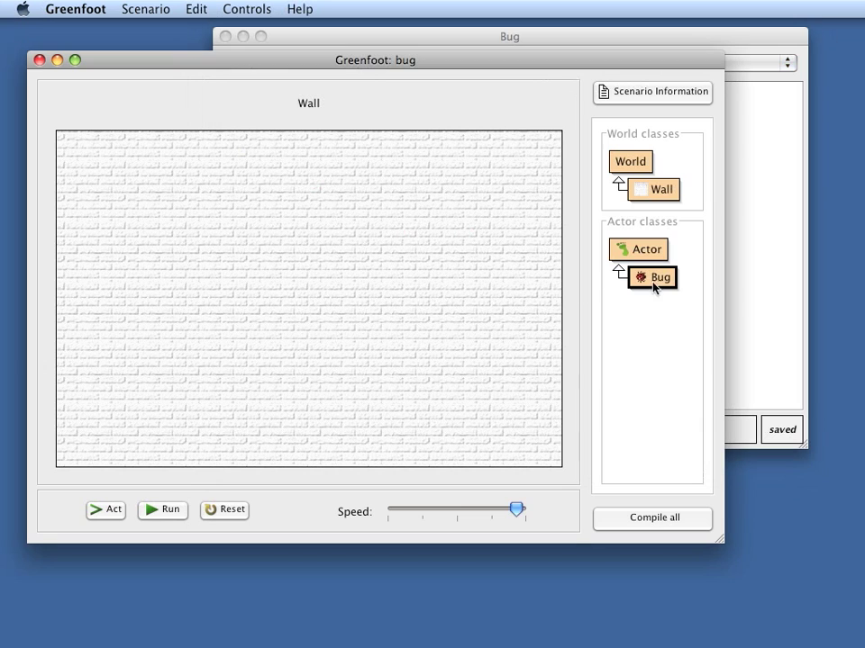
{"action": "left_click", "coordinate": [162, 510]}
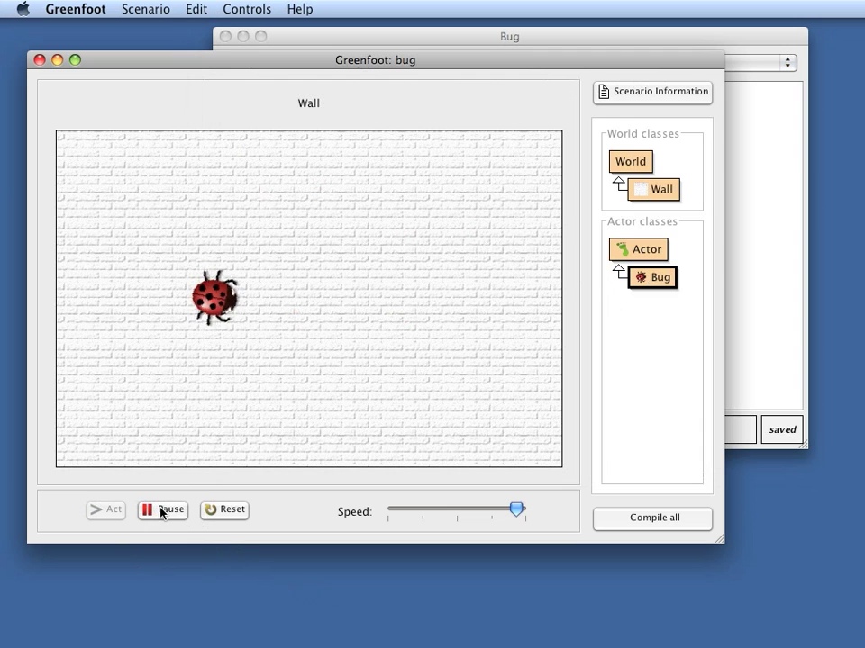
{"action": "double_click", "coordinate": [653, 277]}
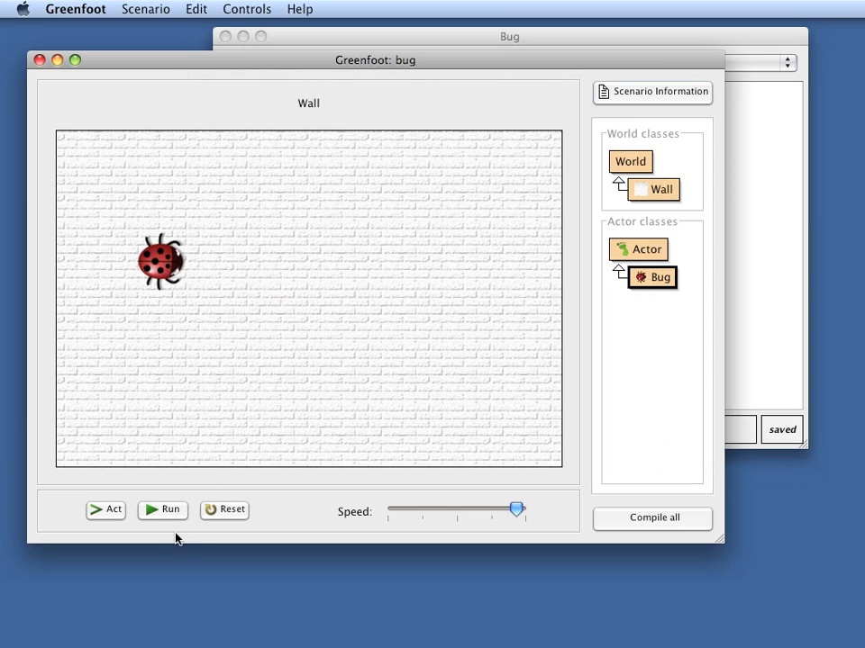
{"action": "left_click", "coordinate": [162, 509]}
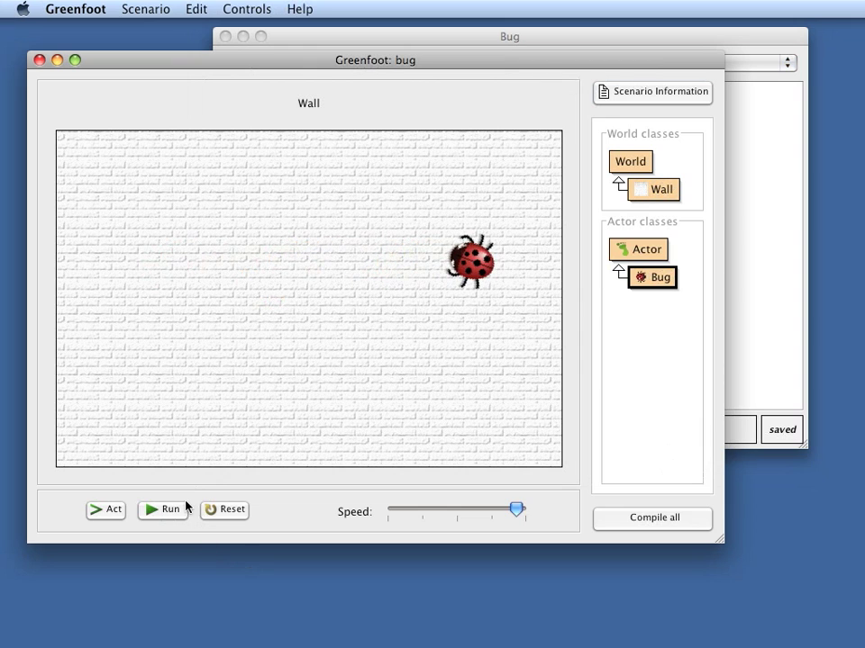
{"action": "mouse_move", "coordinate": [483, 372]}
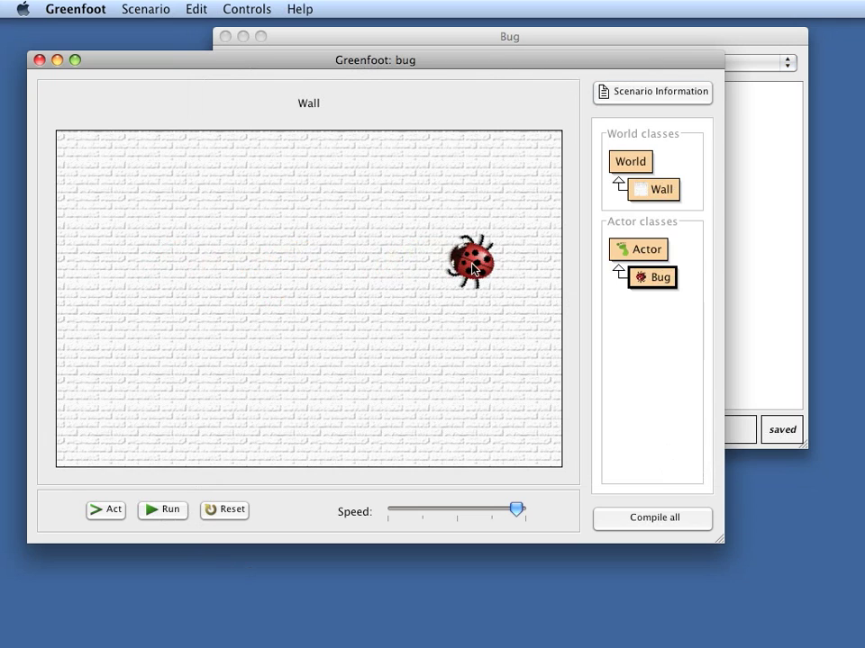
{"action": "mouse_move", "coordinate": [216, 286]}
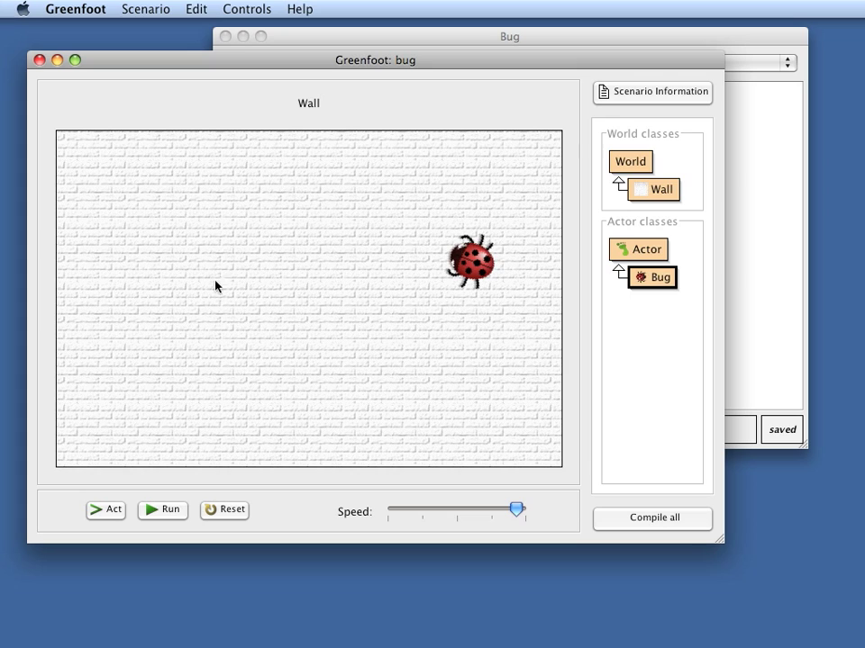
{"action": "mouse_move", "coordinate": [451, 279]}
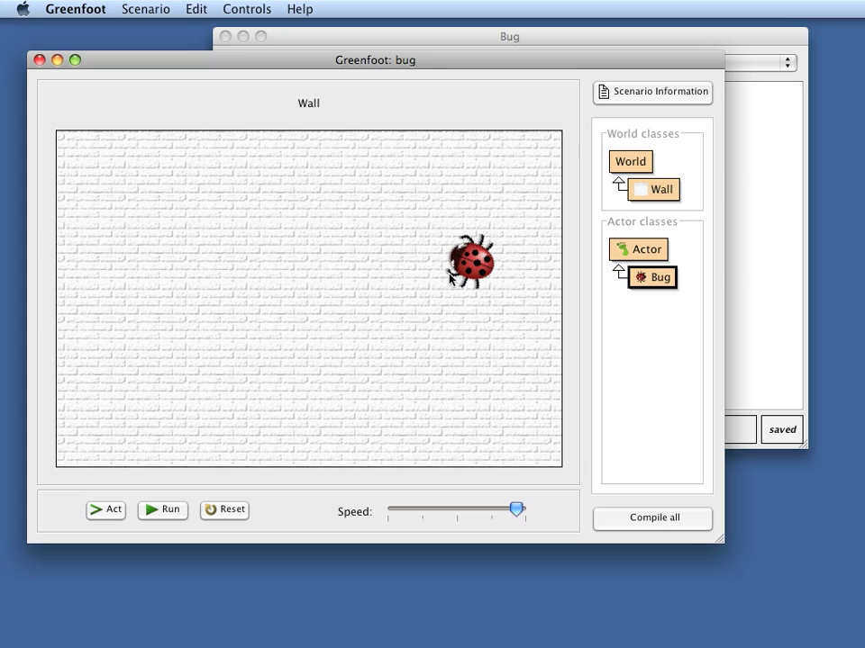
{"action": "mouse_move", "coordinate": [470, 262]}
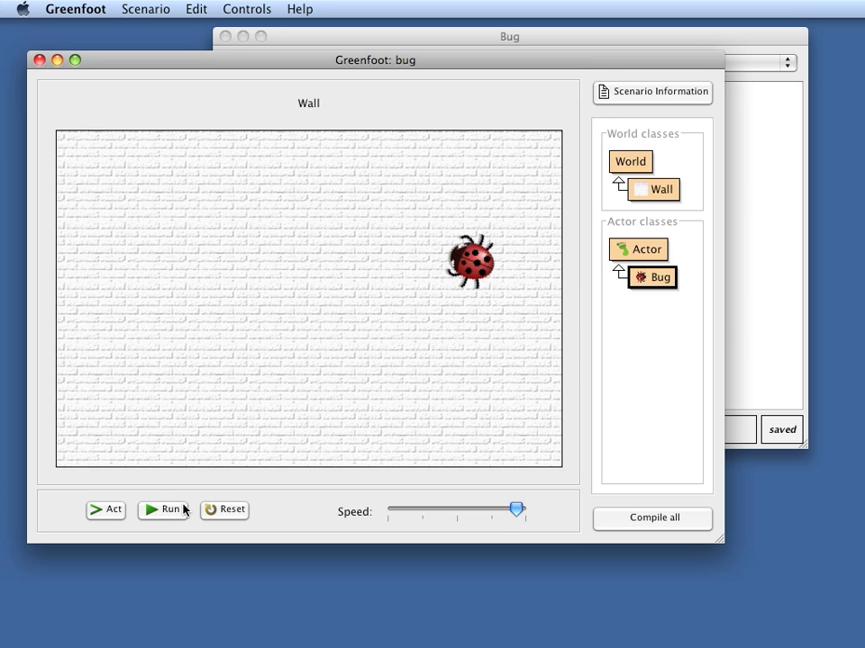
{"action": "mouse_move", "coordinate": [166, 511]}
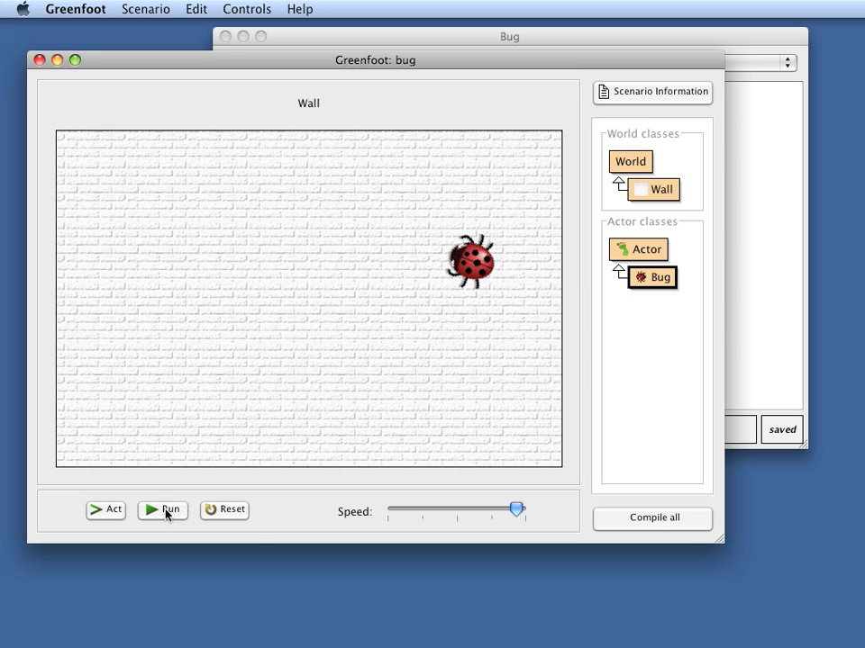
{"action": "left_click", "coordinate": [162, 509]}
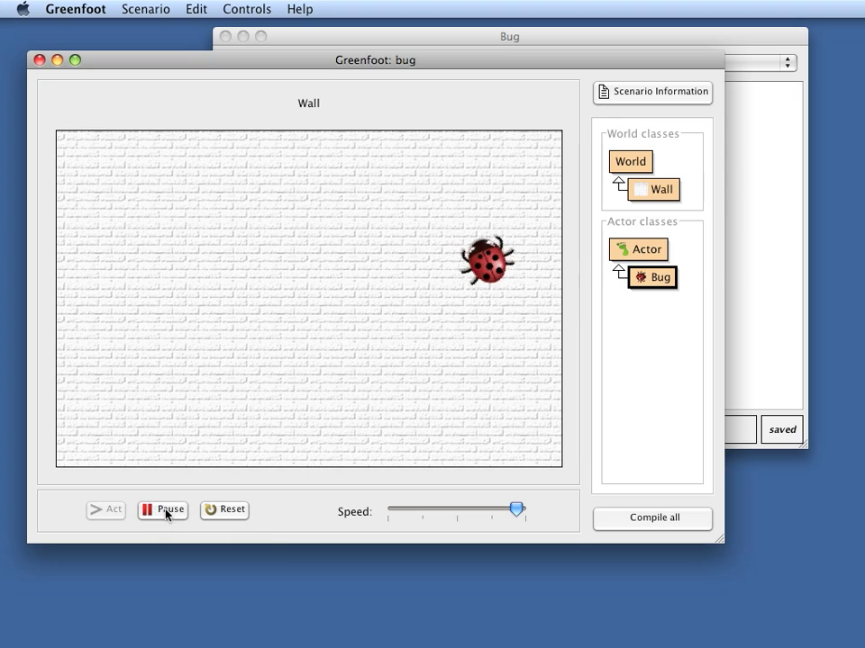
{"action": "left_click", "coordinate": [162, 510]}
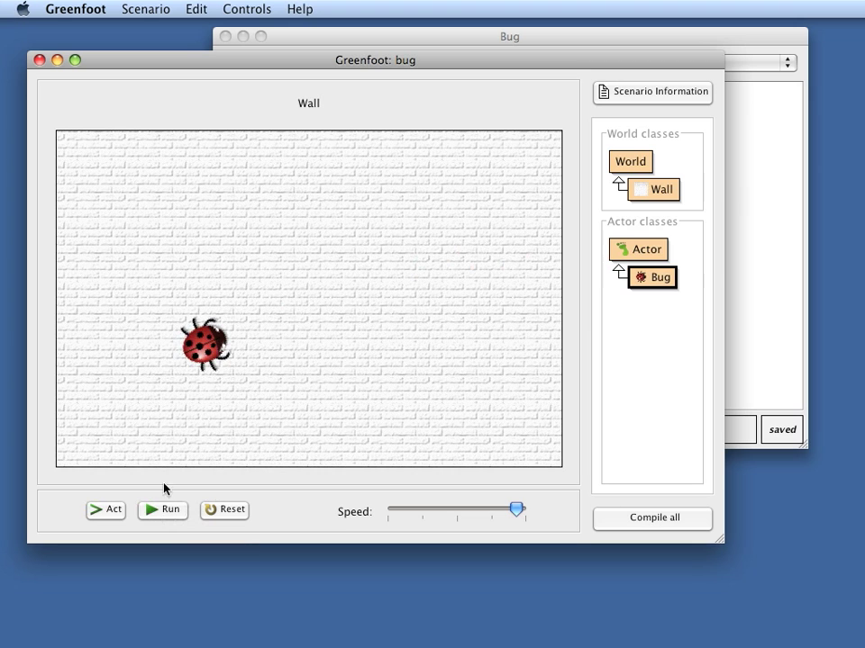
{"action": "left_click", "coordinate": [163, 510]}
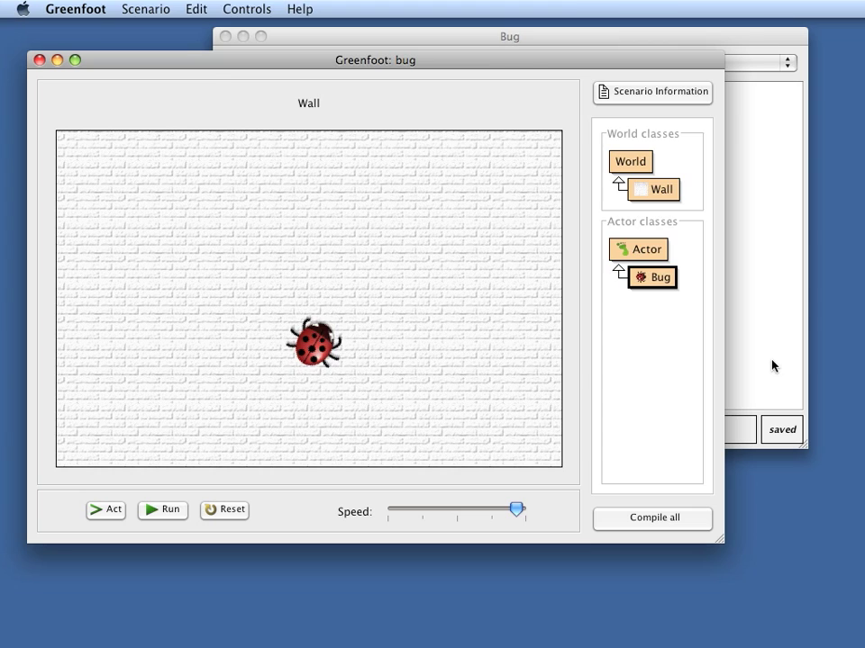
{"action": "double_click", "coordinate": [653, 277]}
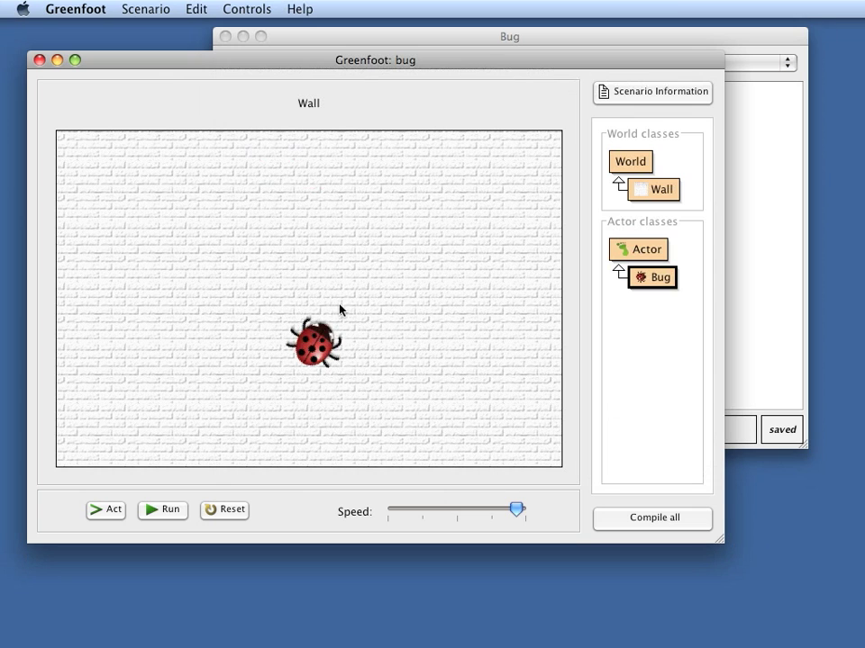
{"action": "mouse_move", "coordinate": [772, 268]}
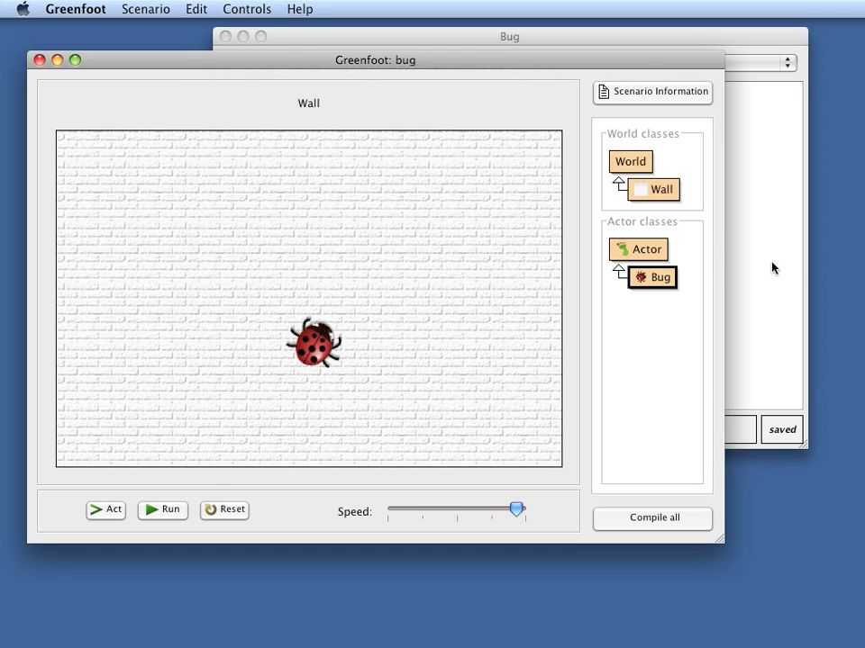
- Review Bug's act() moving right by 2 and turning 5 degrees, then close the editor
{"action": "double_click", "coordinate": [652, 277]}
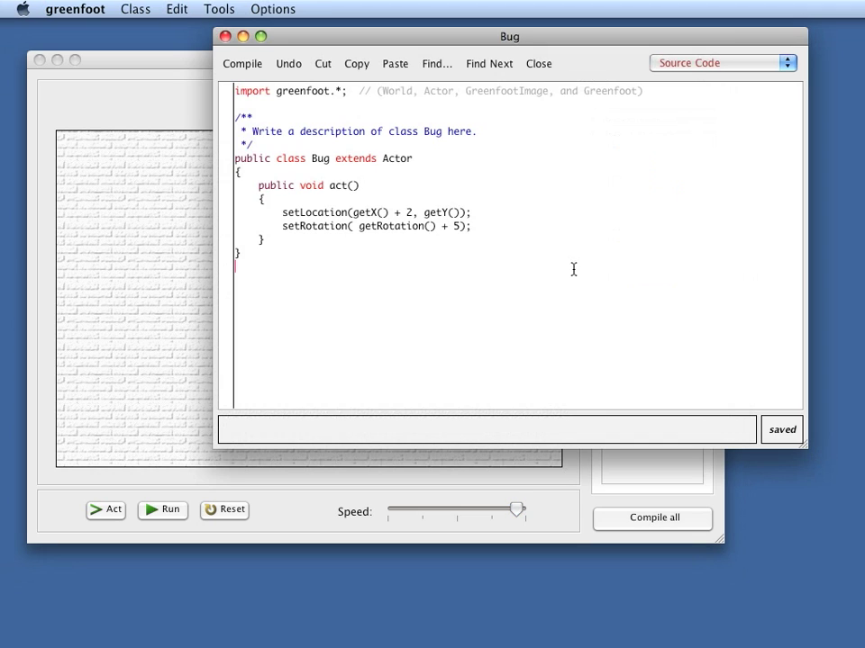
{"action": "mouse_move", "coordinate": [508, 249]}
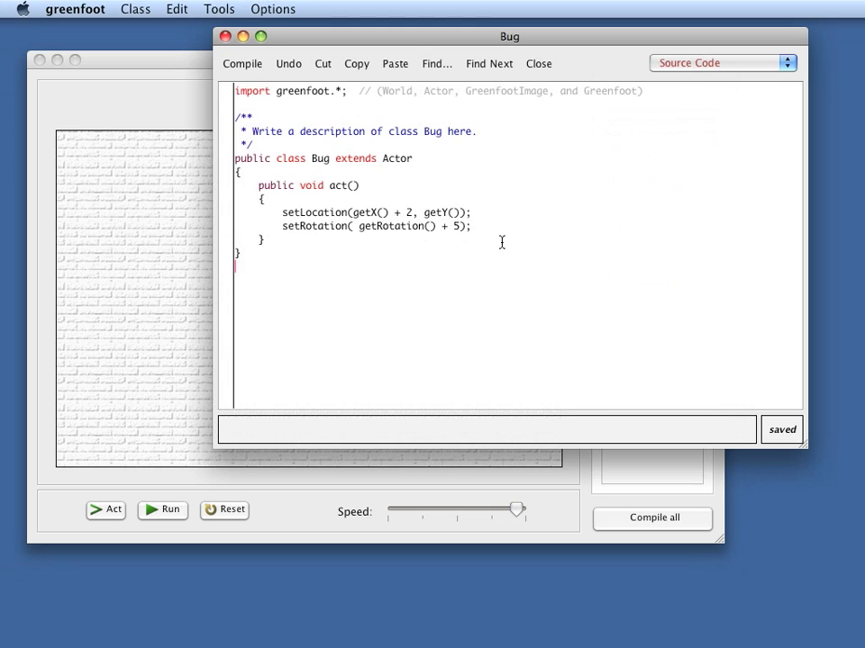
{"action": "mouse_move", "coordinate": [176, 286]}
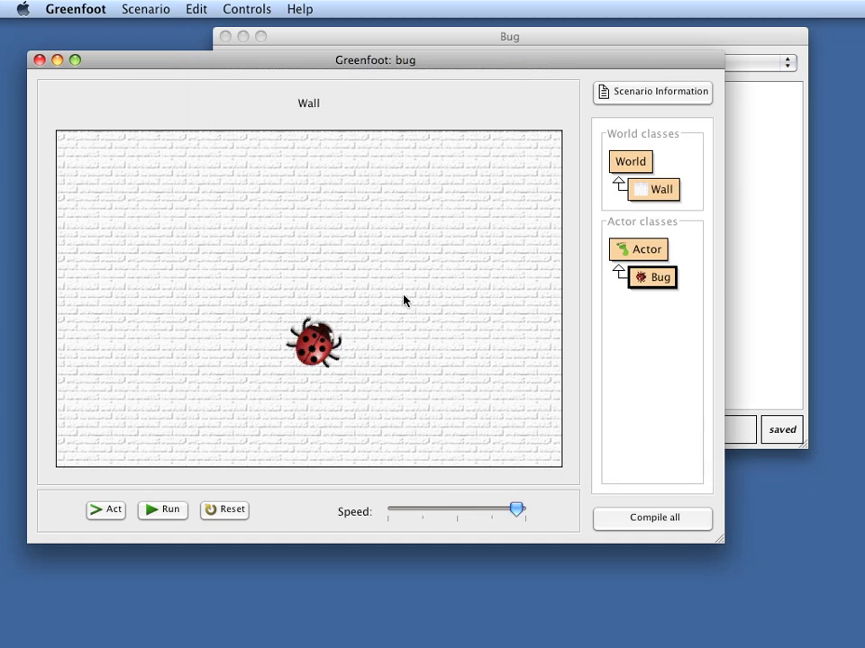
{"action": "double_click", "coordinate": [653, 277]}
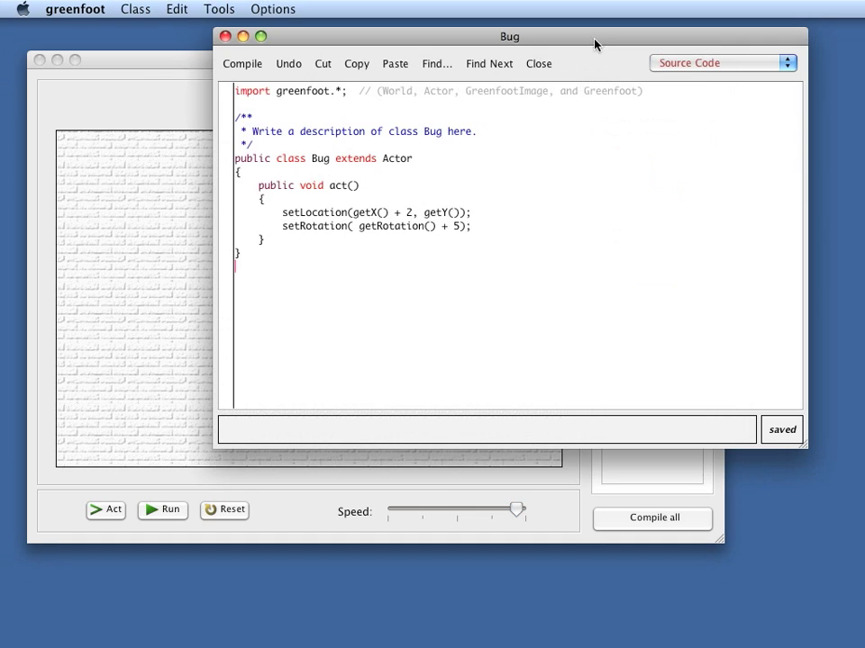
{"action": "left_click", "coordinate": [538, 63]}
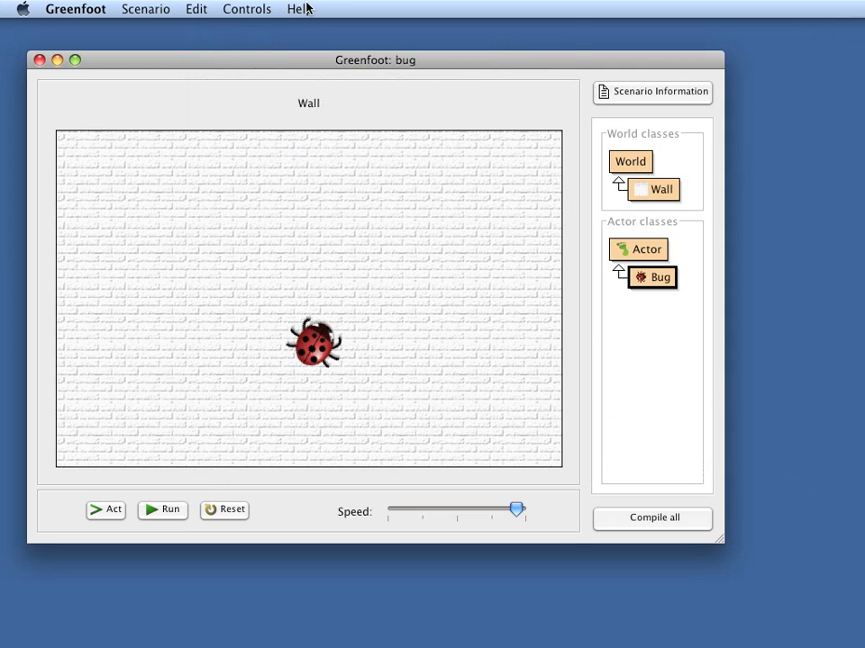
- Go to greenfoot.org For Programmers > Support classes > Mover and select its source code
{"action": "left_click", "coordinate": [299, 8]}
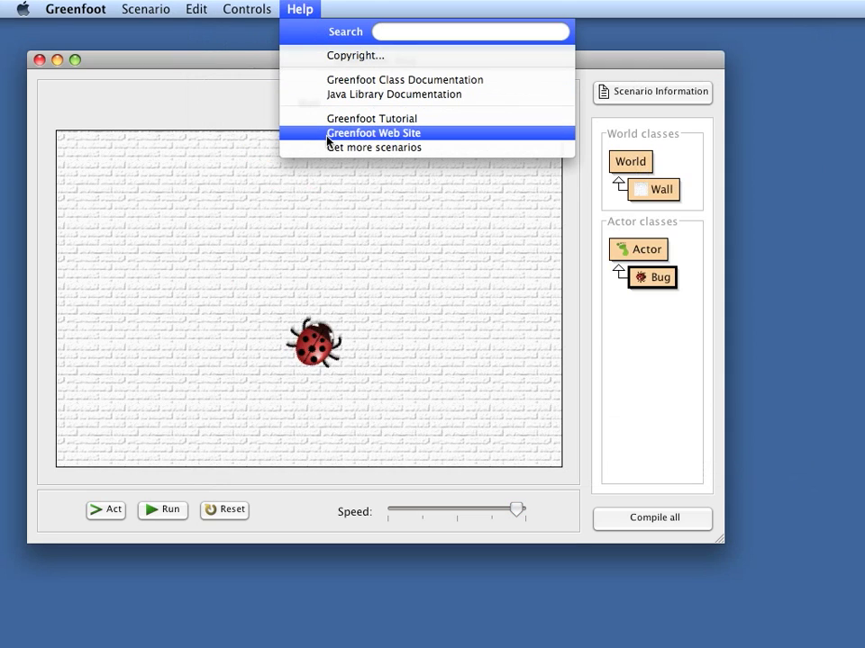
{"action": "left_click", "coordinate": [372, 132]}
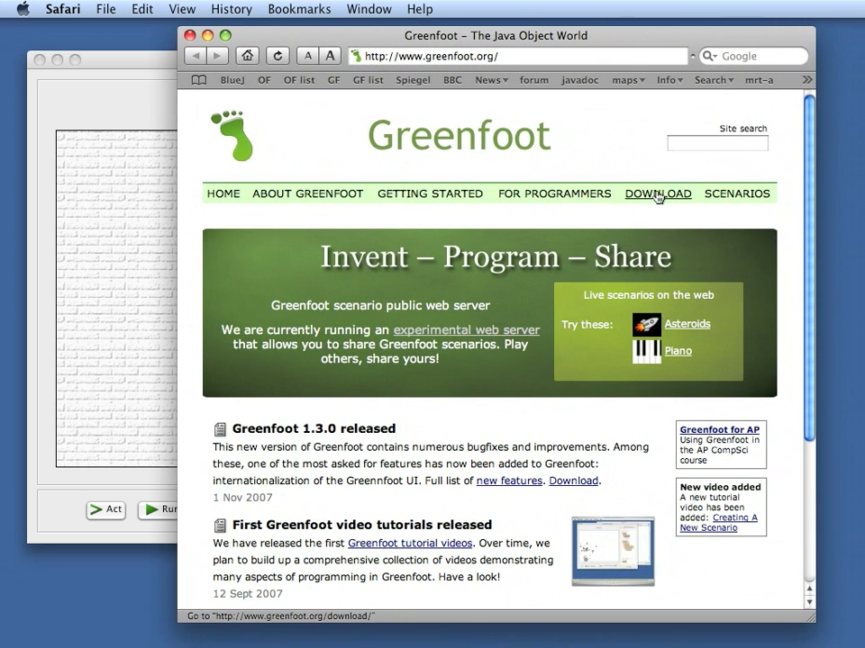
{"action": "mouse_move", "coordinate": [554, 194]}
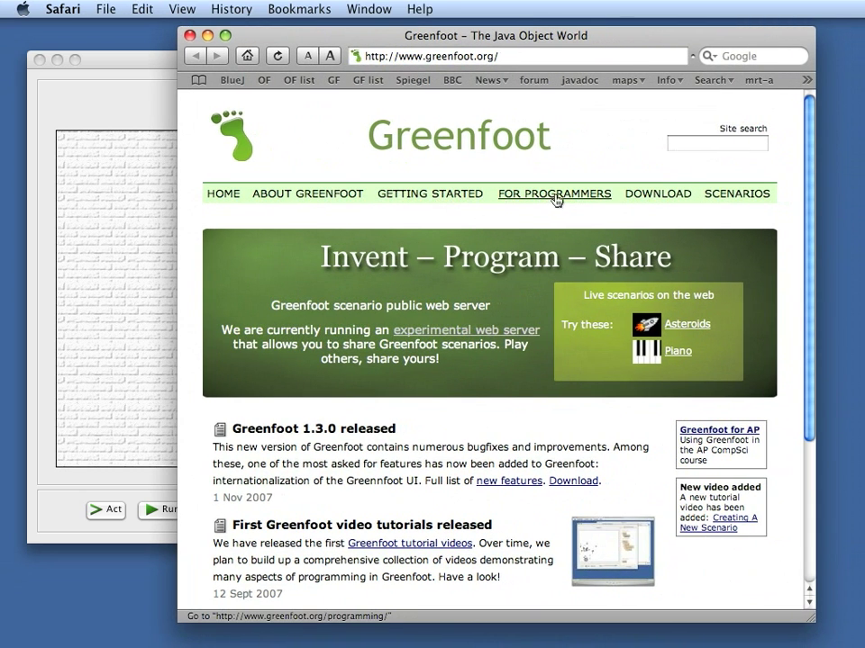
{"action": "left_click", "coordinate": [554, 194]}
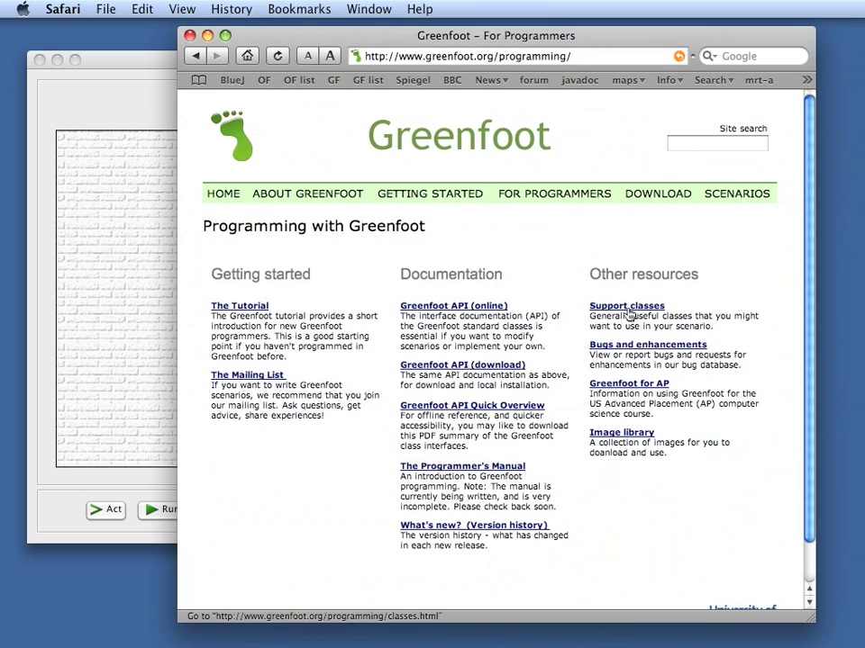
{"action": "left_click", "coordinate": [626, 306]}
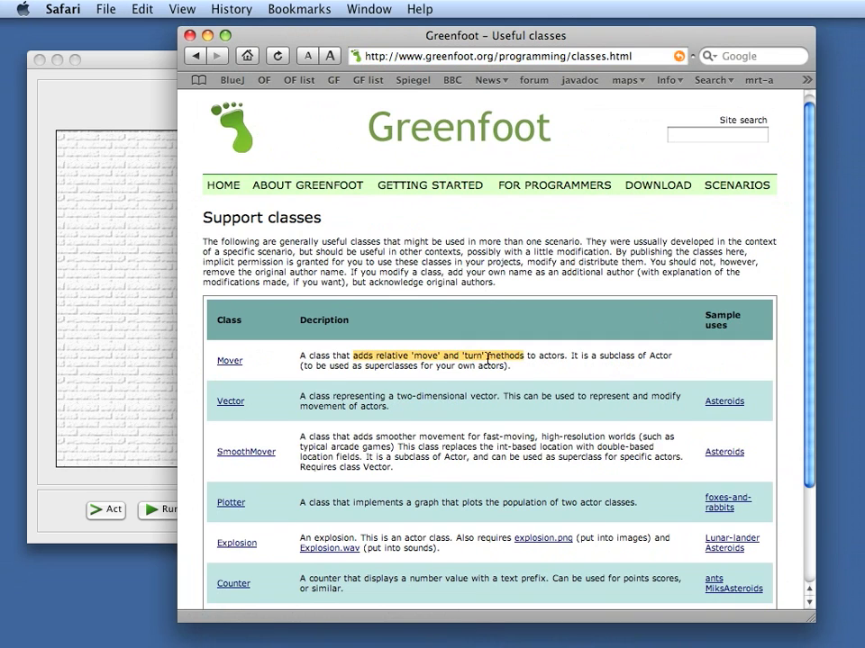
{"action": "mouse_move", "coordinate": [229, 361]}
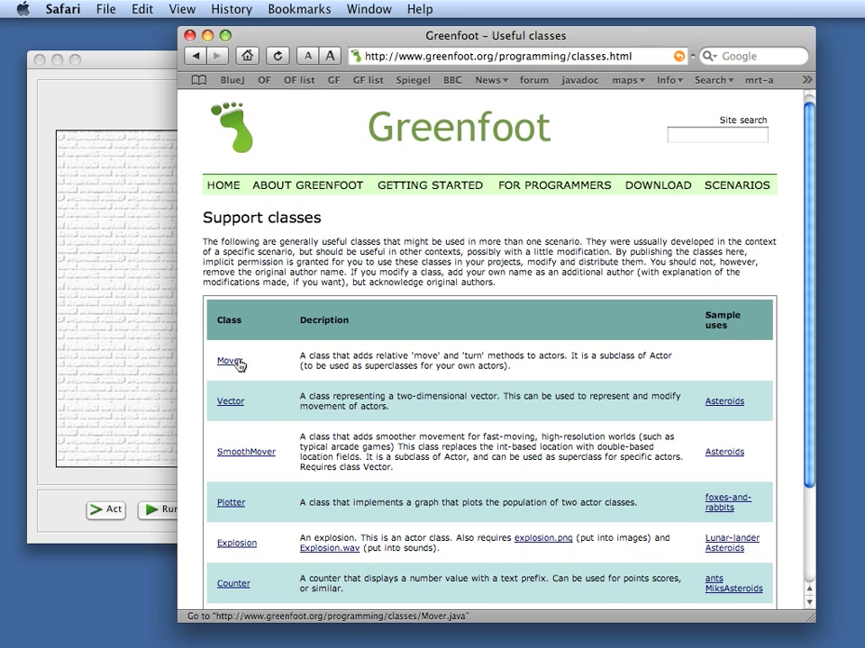
{"action": "left_click", "coordinate": [227, 360]}
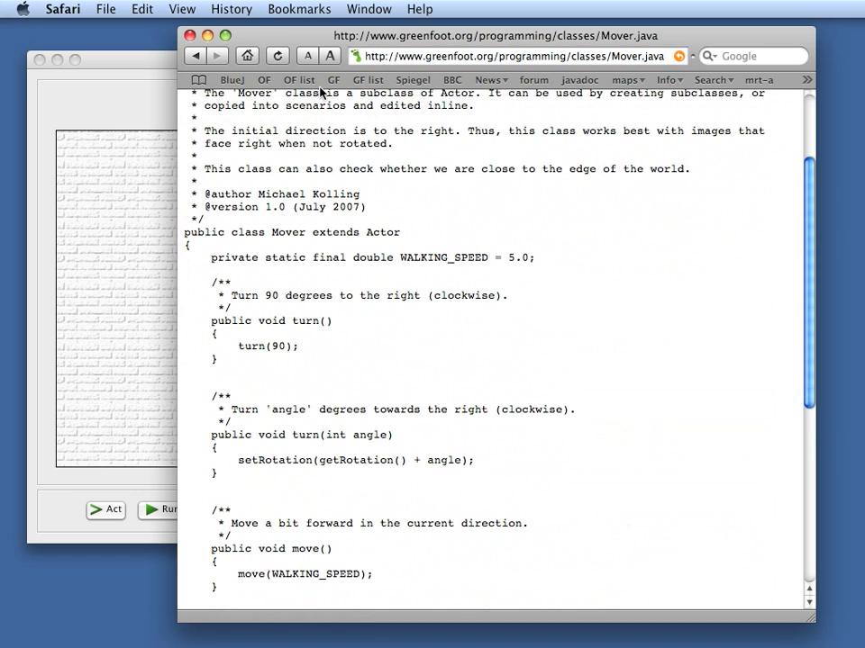
{"action": "mouse_move", "coordinate": [107, 295]}
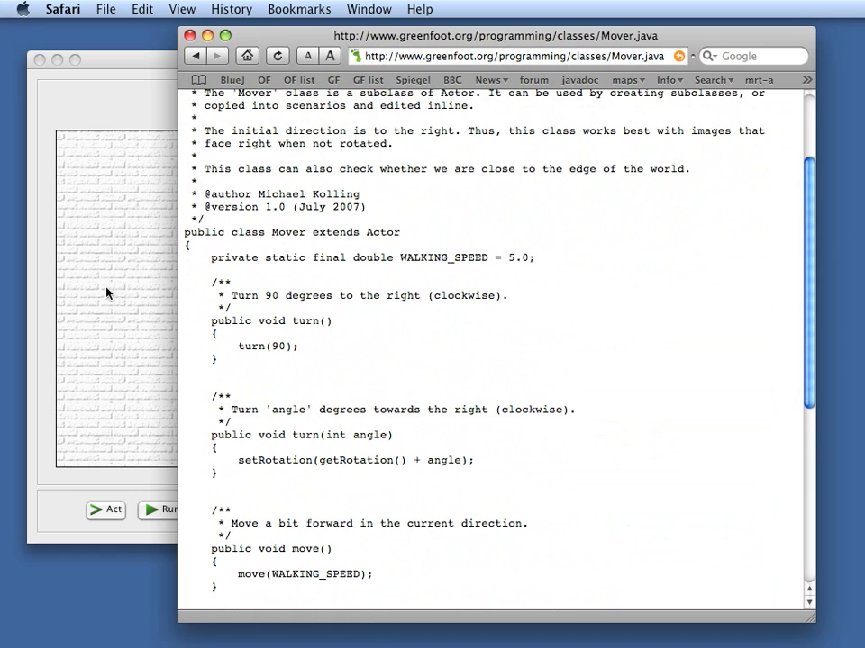
{"action": "mouse_move", "coordinate": [354, 244]}
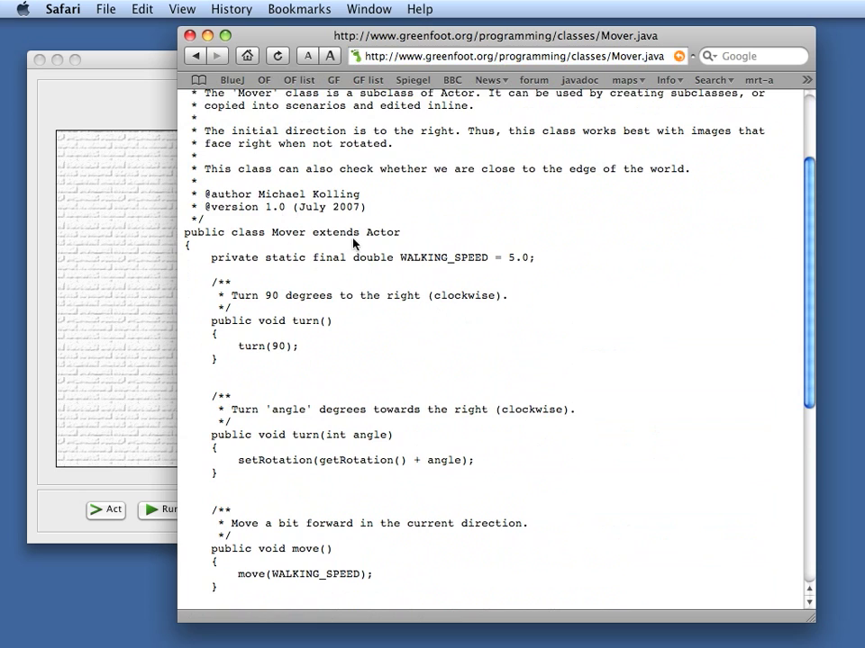
{"action": "scroll", "scroll_direction": "up", "scroll_amount": 3}
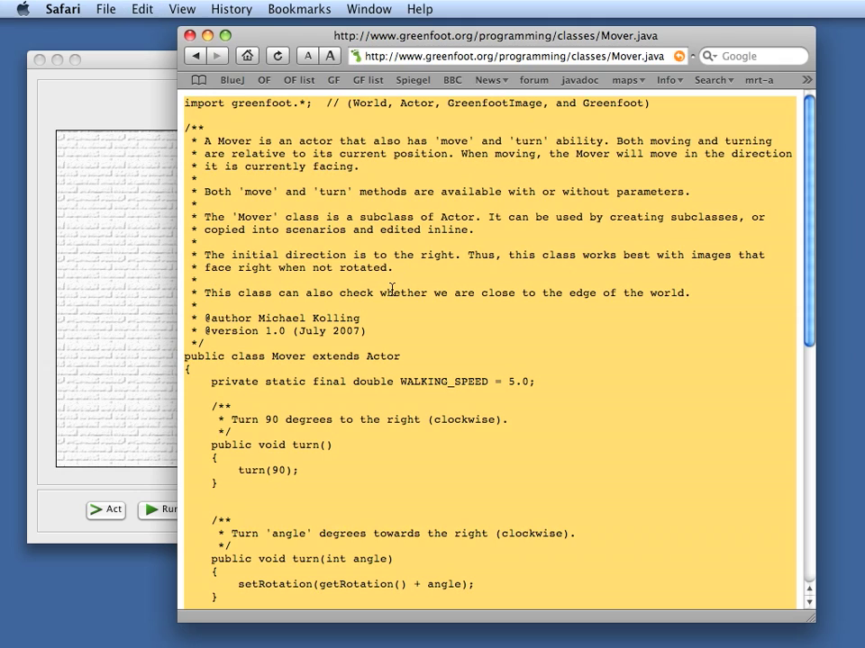
{"action": "mouse_move", "coordinate": [307, 352]}
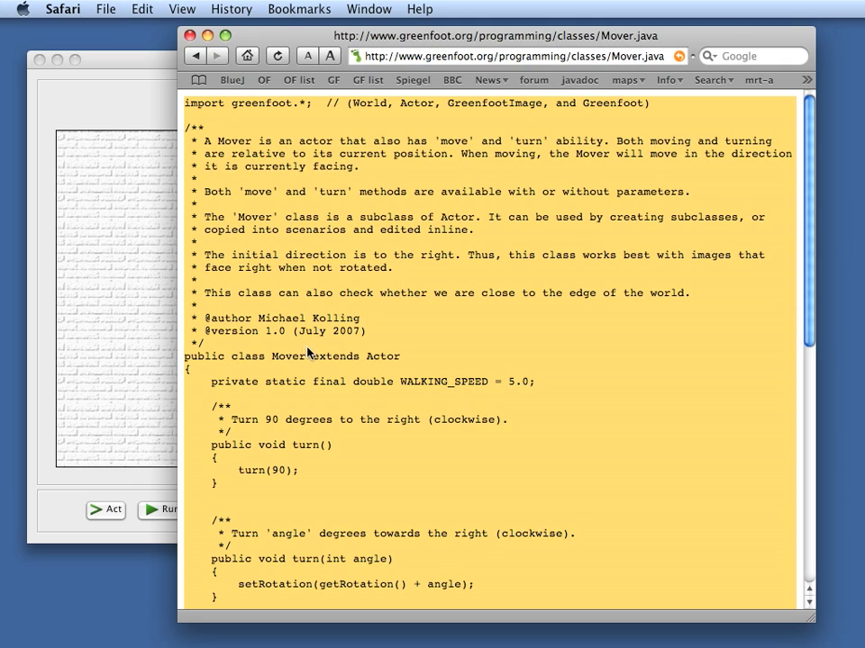
{"action": "double_click", "coordinate": [288, 355]}
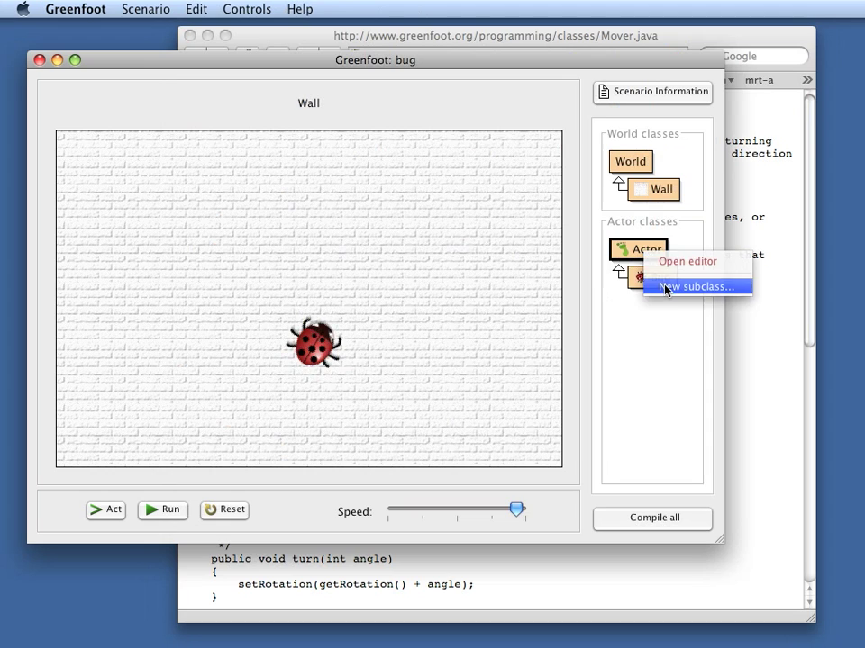
- Create a new Actor subclass named Mover
{"action": "left_click", "coordinate": [695, 286]}
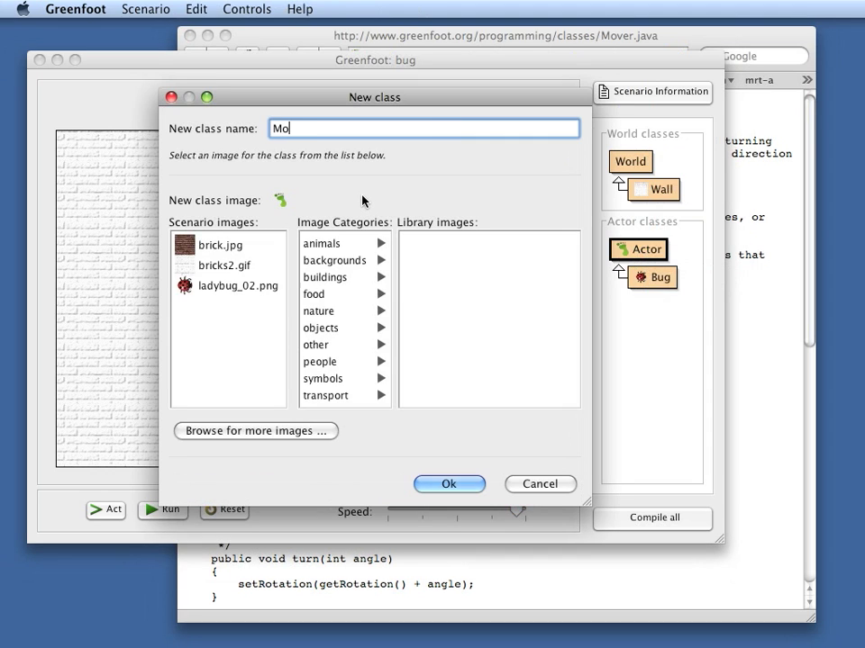
{"action": "type", "text": "ver"}
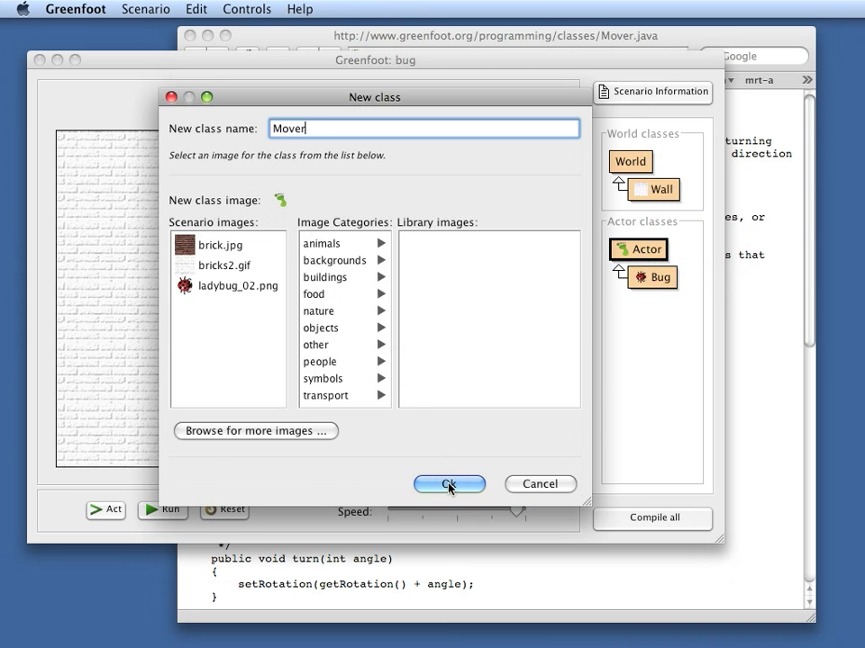
{"action": "left_click", "coordinate": [450, 483]}
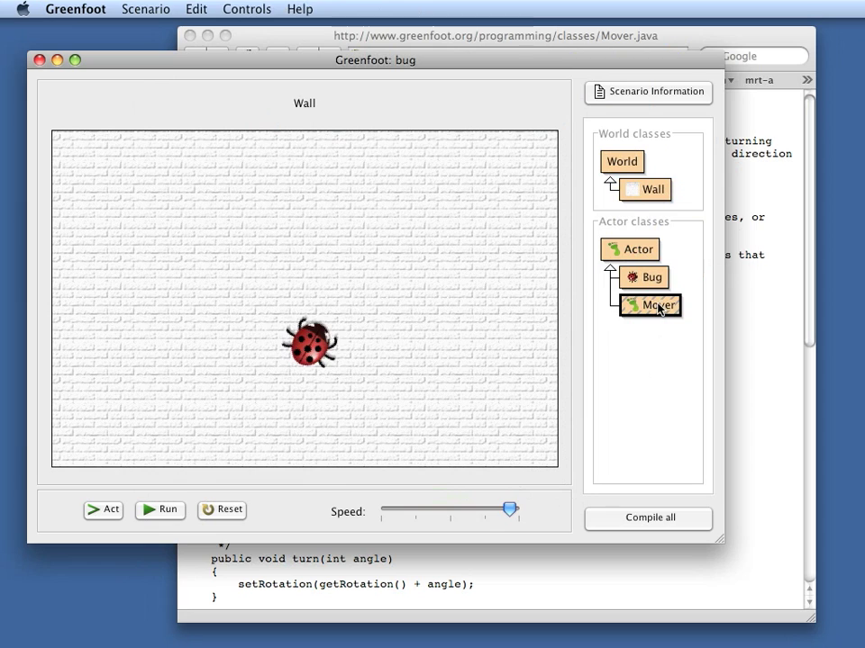
- Paste the website's Mover source into the Mover class and compile it
{"action": "double_click", "coordinate": [651, 305]}
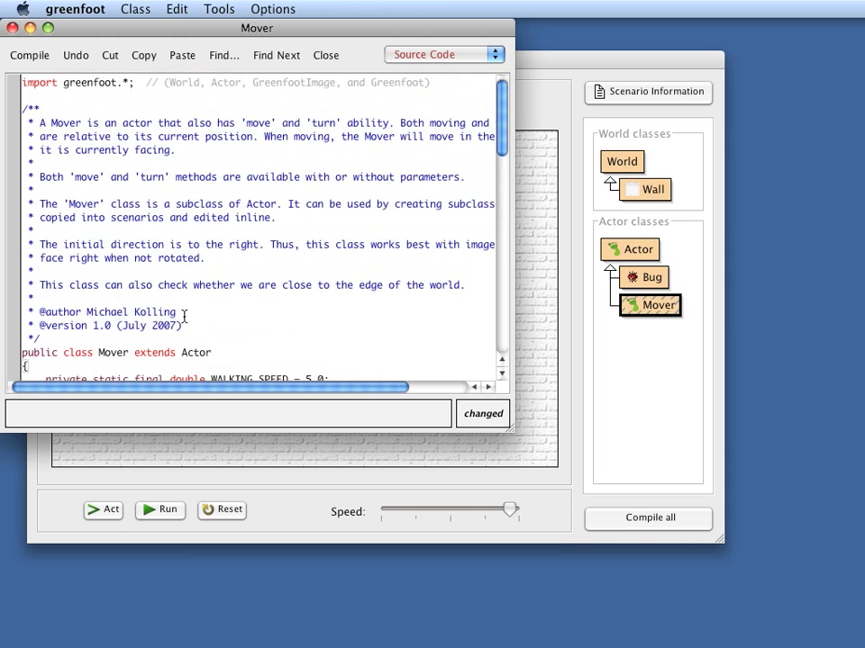
{"action": "scroll", "scroll_direction": "down", "scroll_amount": 3}
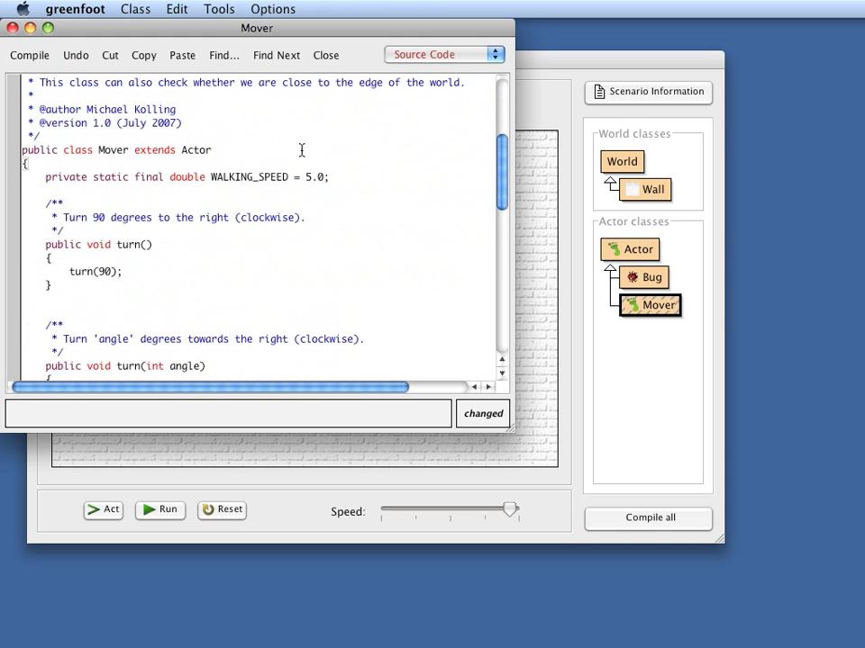
{"action": "left_click", "coordinate": [325, 55]}
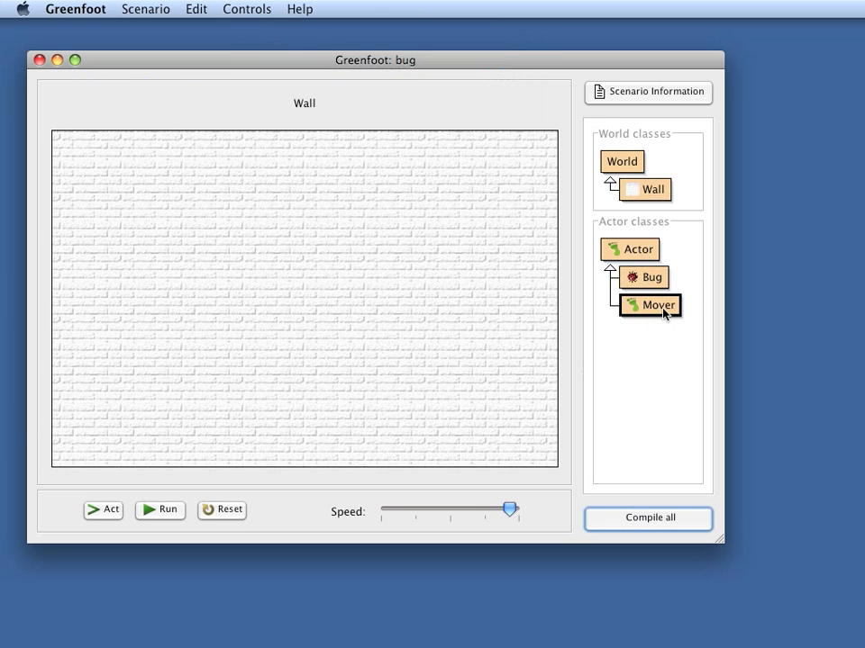
{"action": "mouse_move", "coordinate": [658, 310]}
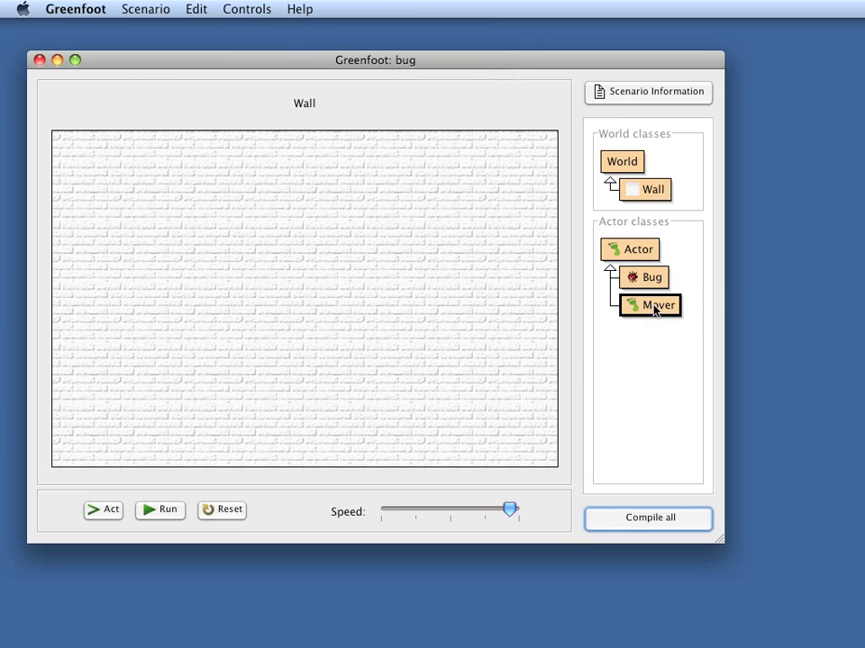
- Change Bug to extend Mover and replace its act() body with move();
{"action": "double_click", "coordinate": [644, 276]}
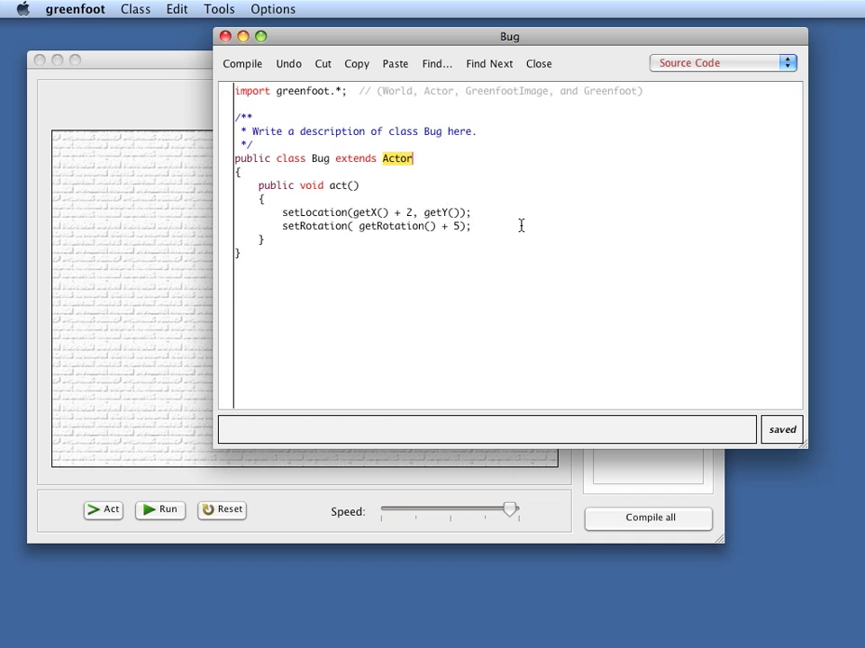
{"action": "type", "text": "M"}
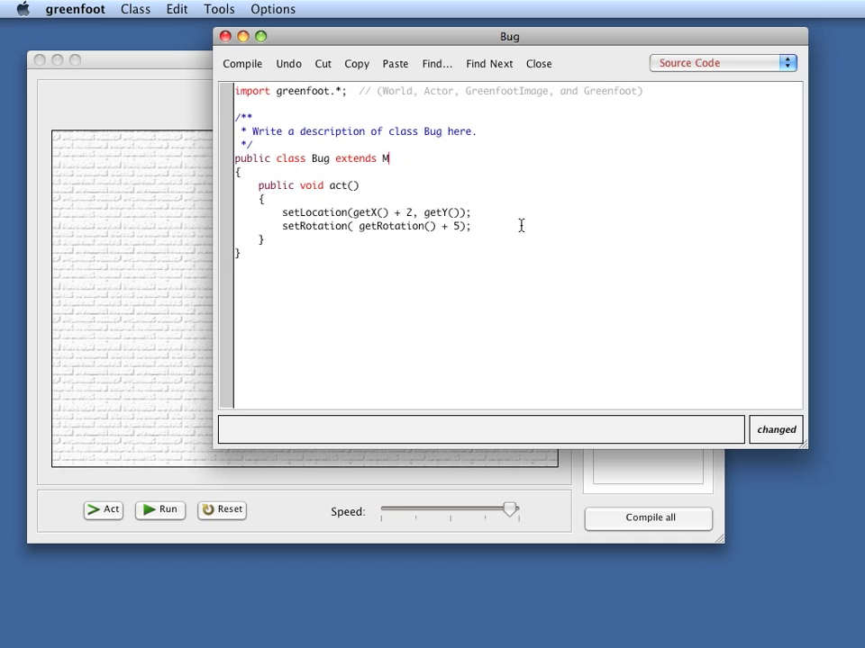
{"action": "left_click", "coordinate": [538, 63]}
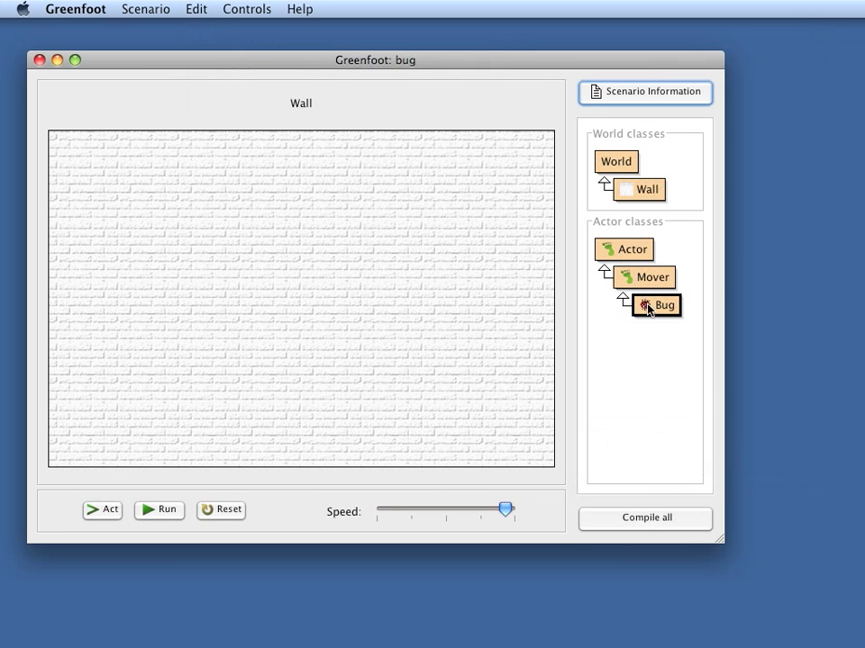
{"action": "mouse_move", "coordinate": [640, 281]}
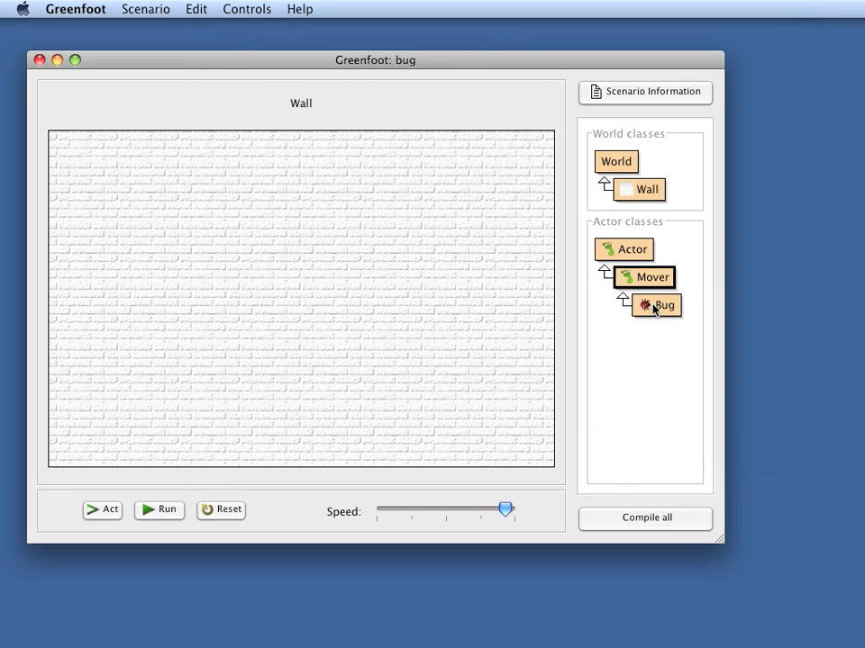
{"action": "double_click", "coordinate": [656, 306]}
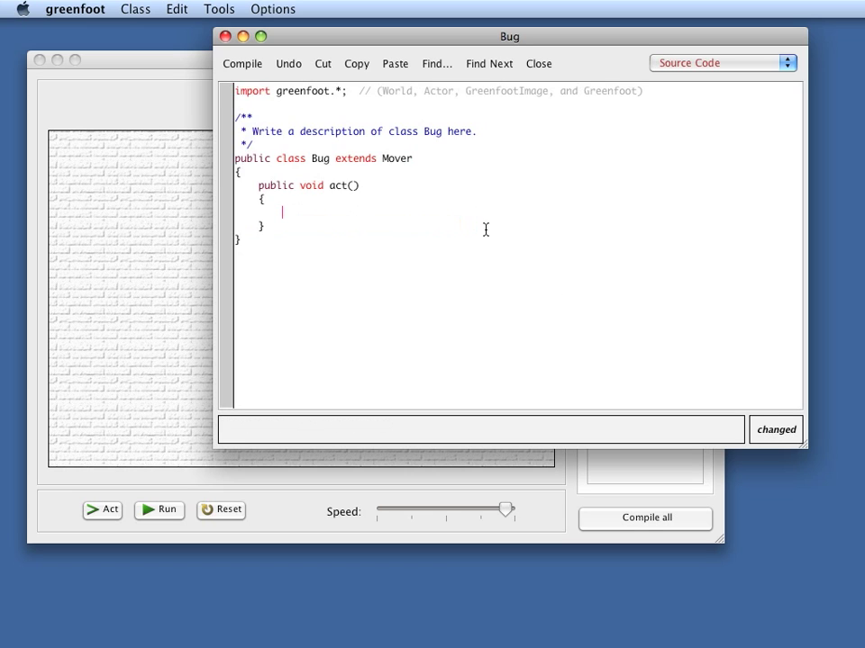
{"action": "type", "text": "move()"}
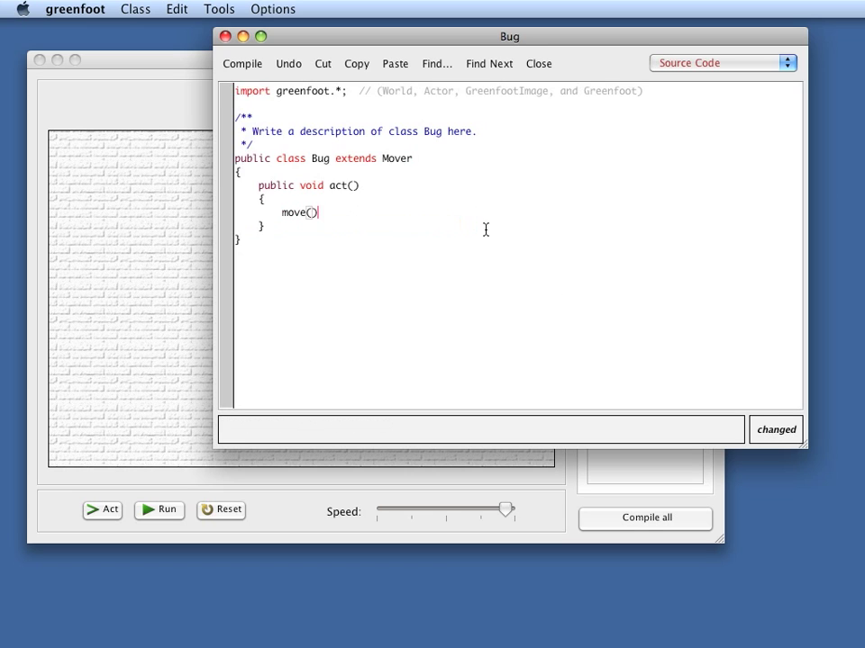
{"action": "type", "text": ";"}
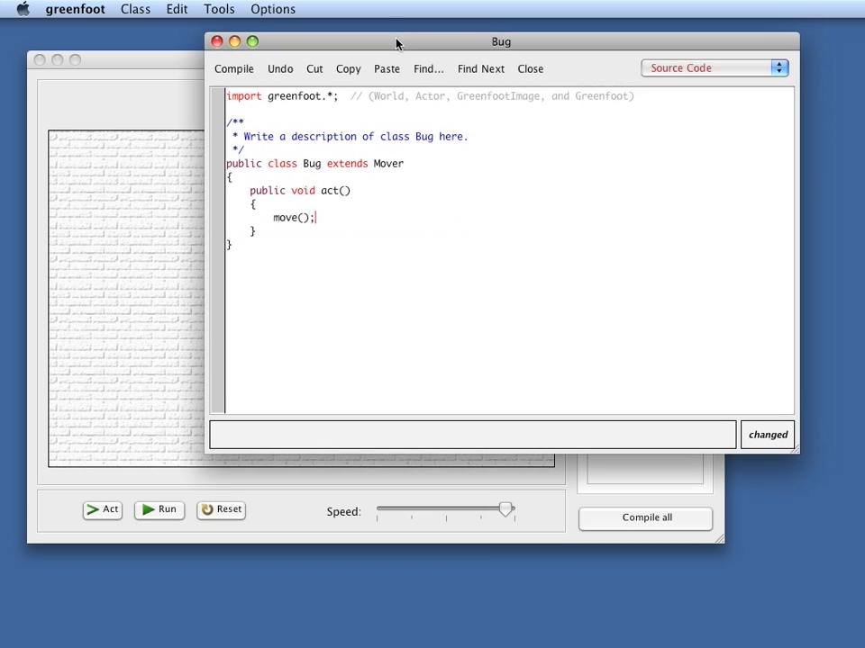
{"action": "mouse_move", "coordinate": [632, 283]}
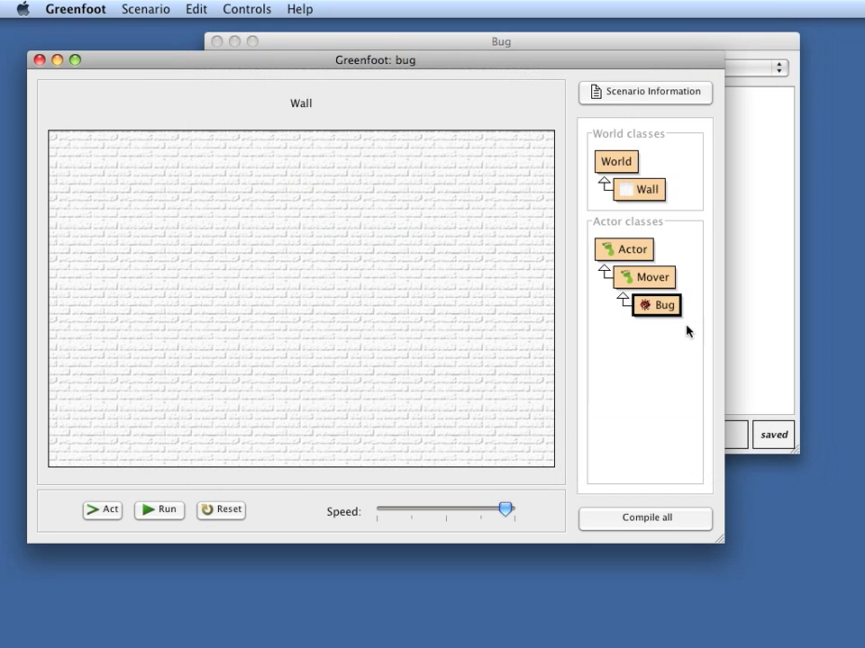
- Run the ladybug to the right edge, stop it, and open the Mover class source
{"action": "left_click", "coordinate": [159, 509]}
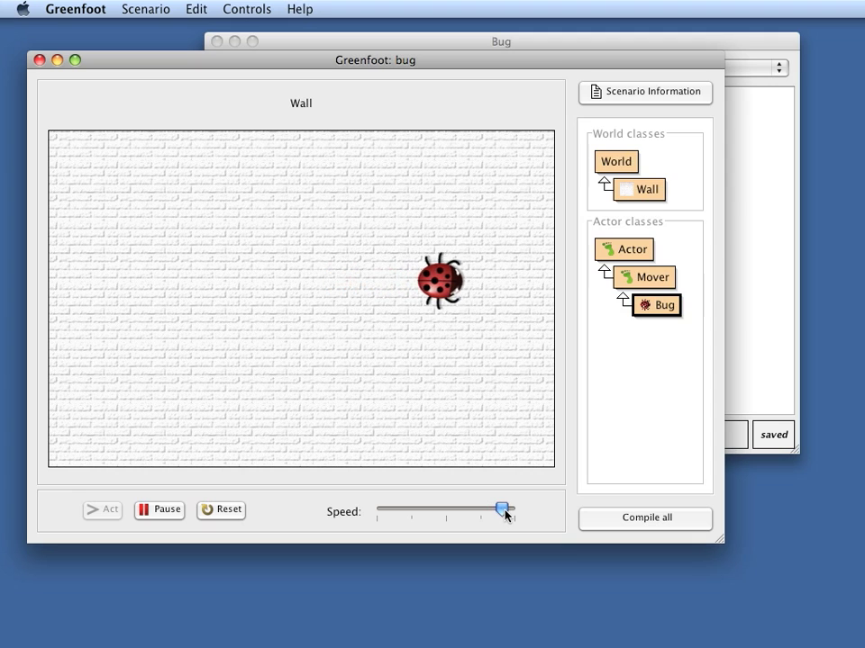
{"action": "double_click", "coordinate": [656, 306]}
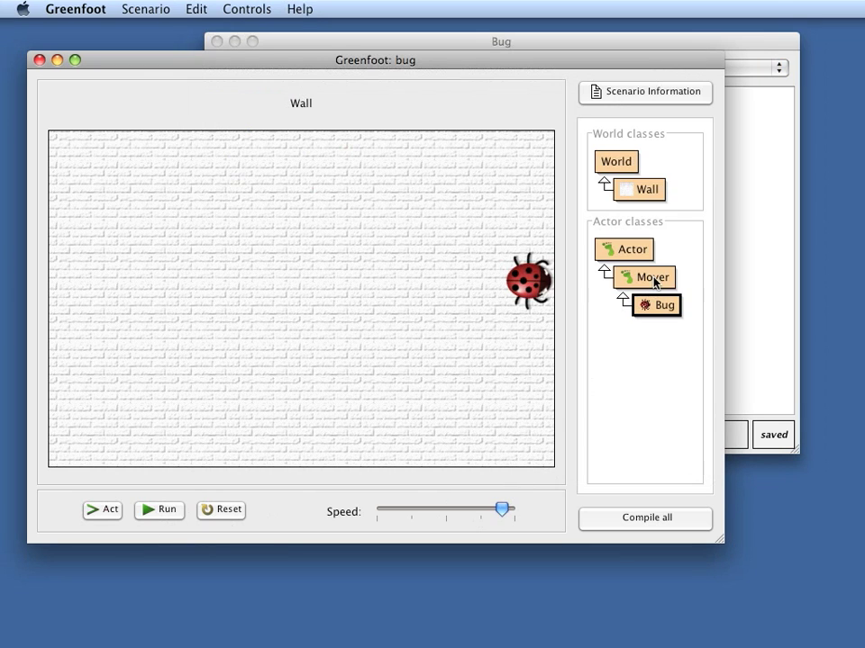
{"action": "double_click", "coordinate": [643, 276]}
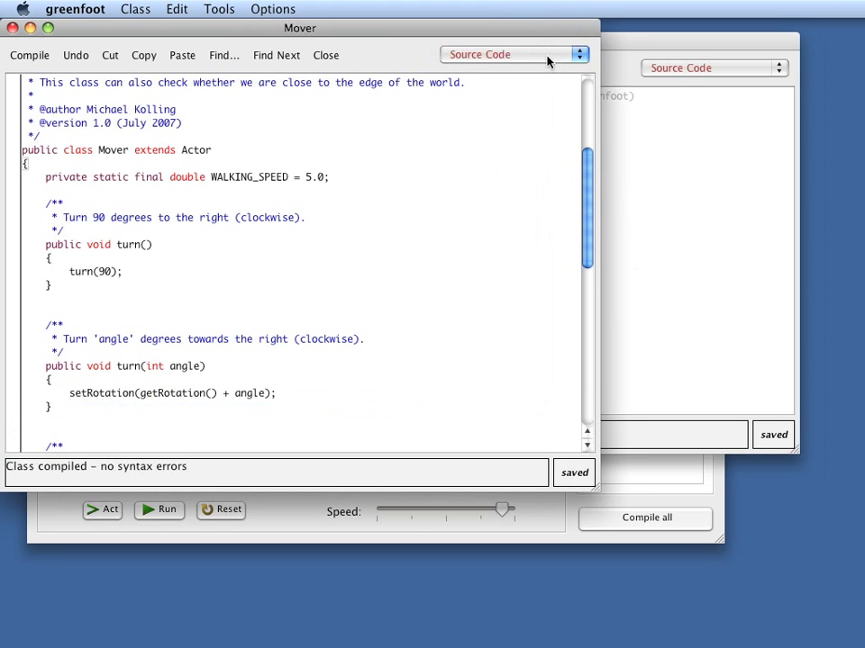
- Switch Mover to Documentation view and inspect the move and turn methods
{"action": "left_click", "coordinate": [513, 54]}
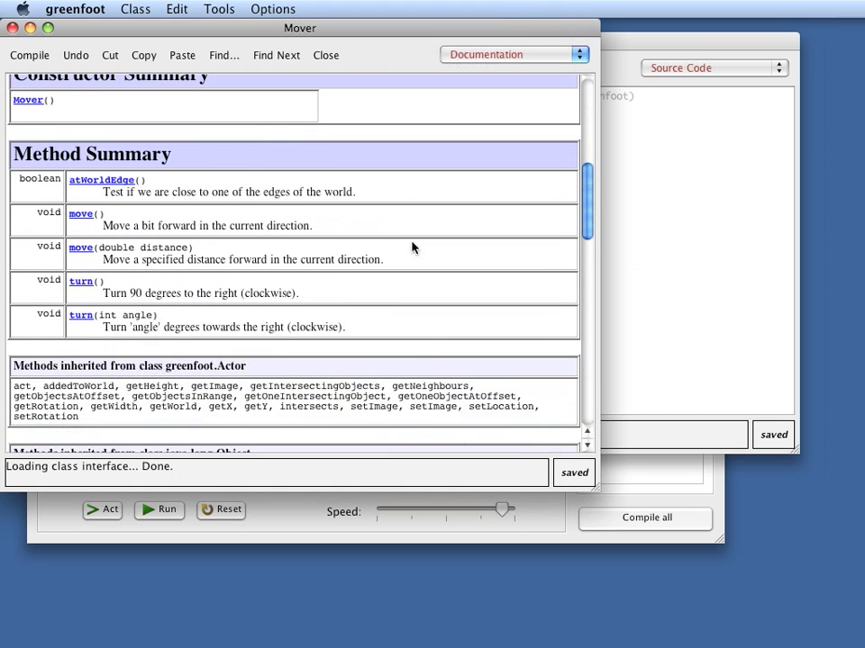
{"action": "scroll", "scroll_direction": "up", "scroll_amount": 3}
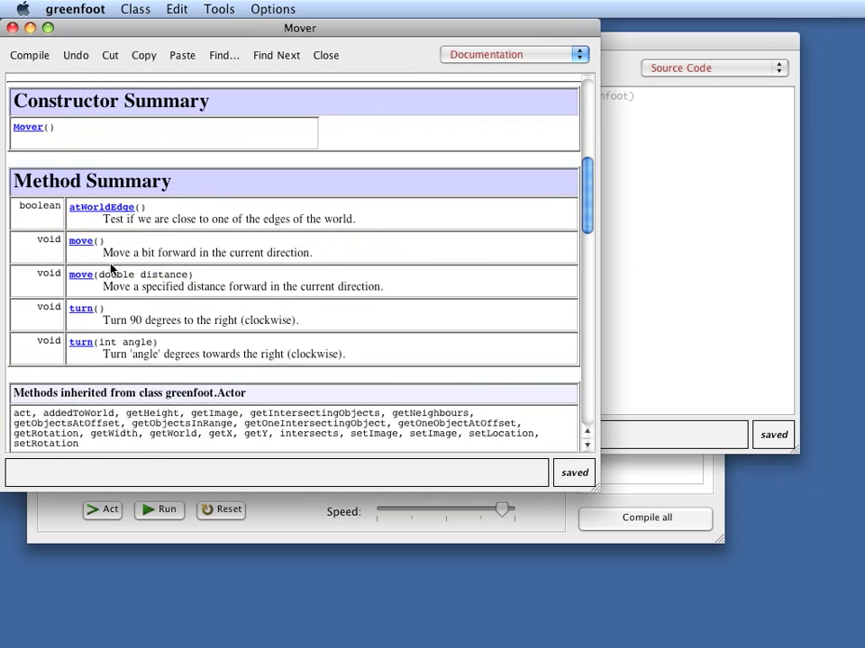
{"action": "double_click", "coordinate": [135, 275]}
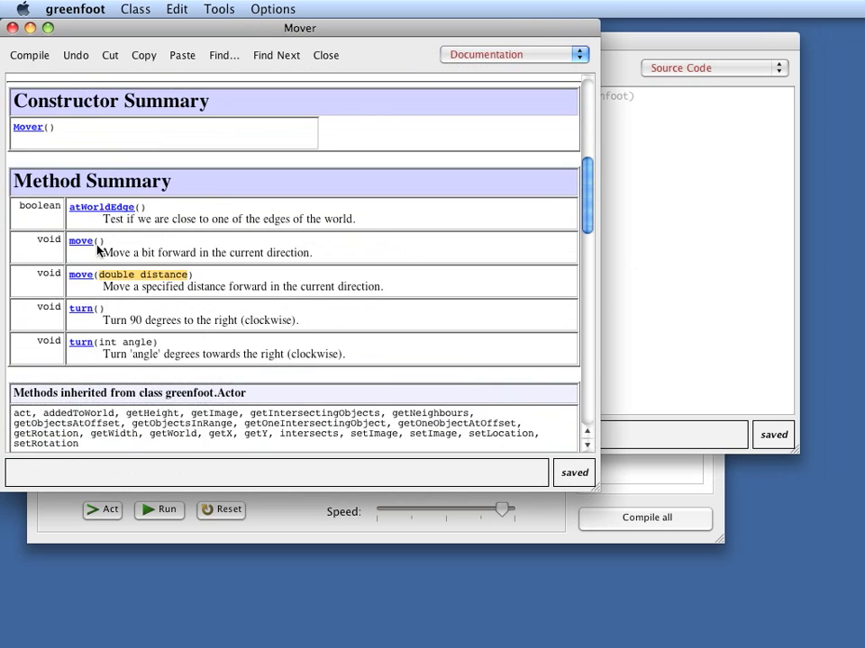
{"action": "double_click", "coordinate": [147, 252]}
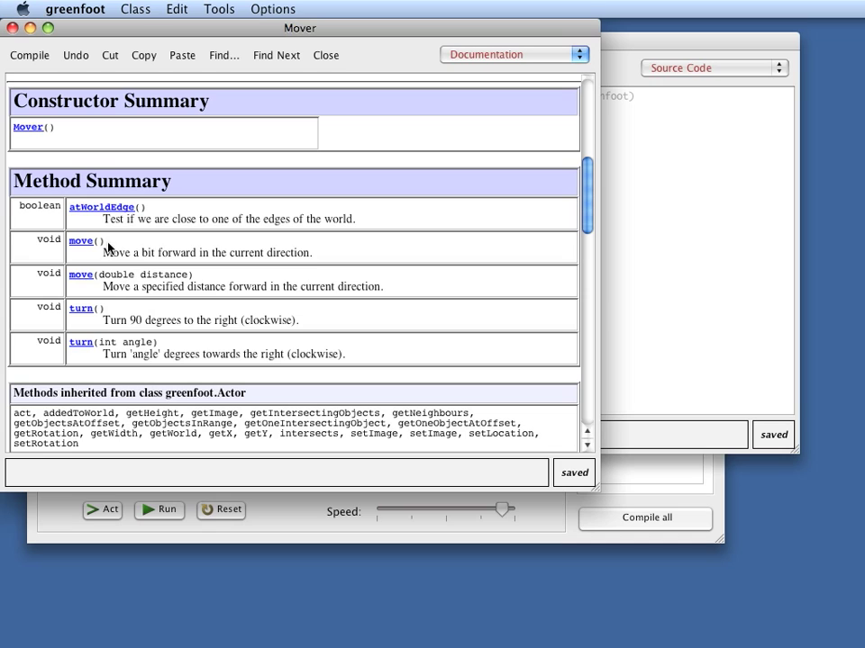
{"action": "mouse_move", "coordinate": [115, 325]}
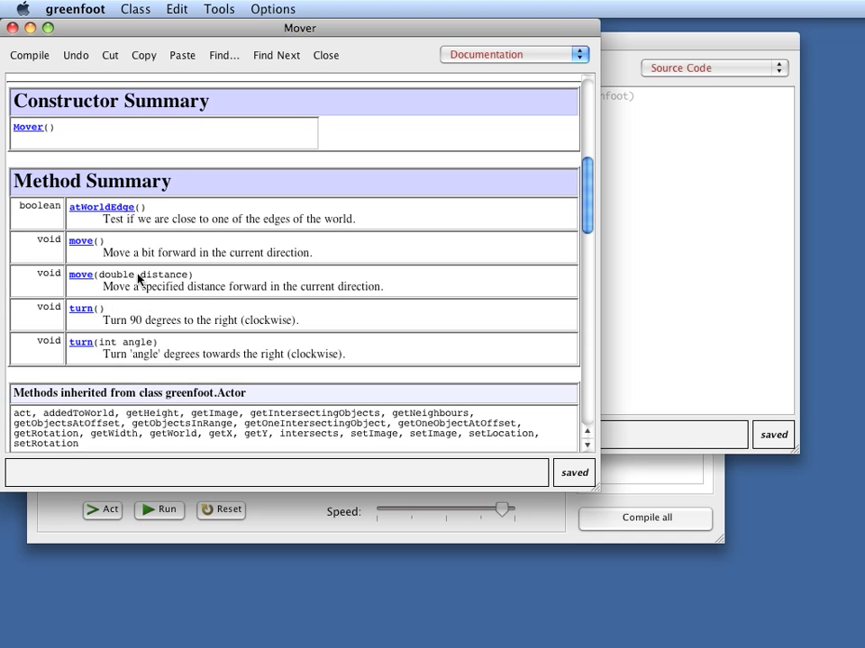
{"action": "mouse_move", "coordinate": [297, 251]}
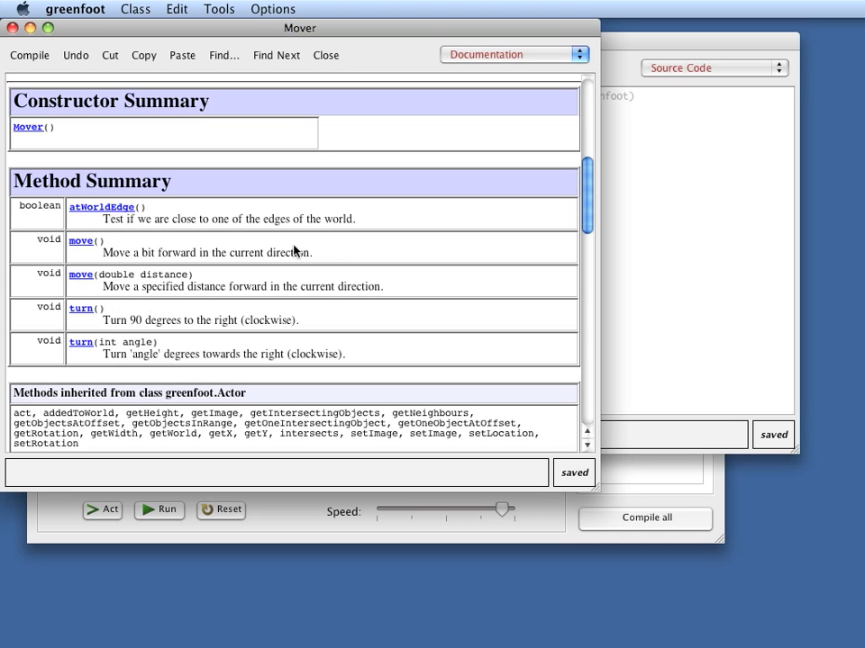
{"action": "mouse_move", "coordinate": [123, 306]}
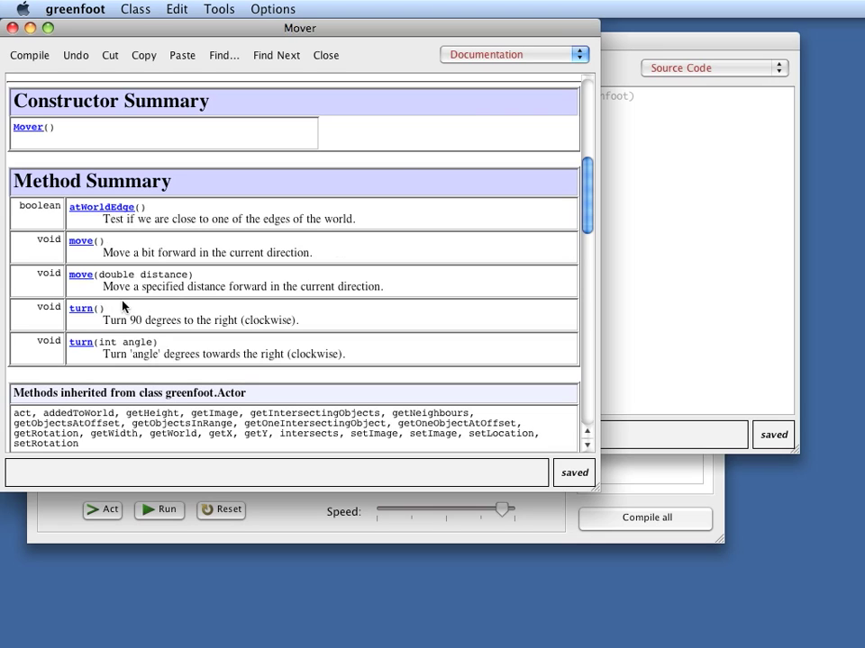
{"action": "mouse_move", "coordinate": [126, 292]}
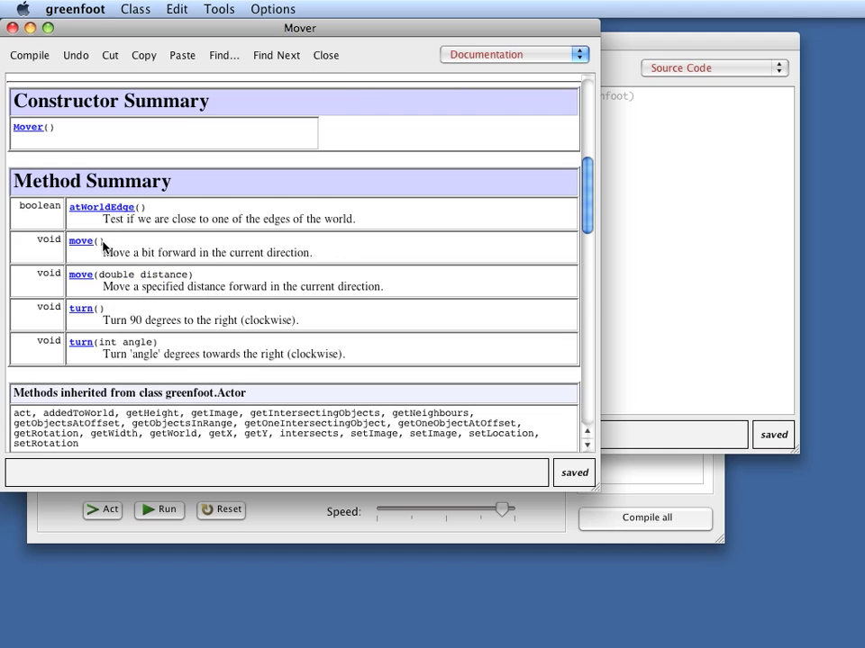
{"action": "mouse_move", "coordinate": [118, 326]}
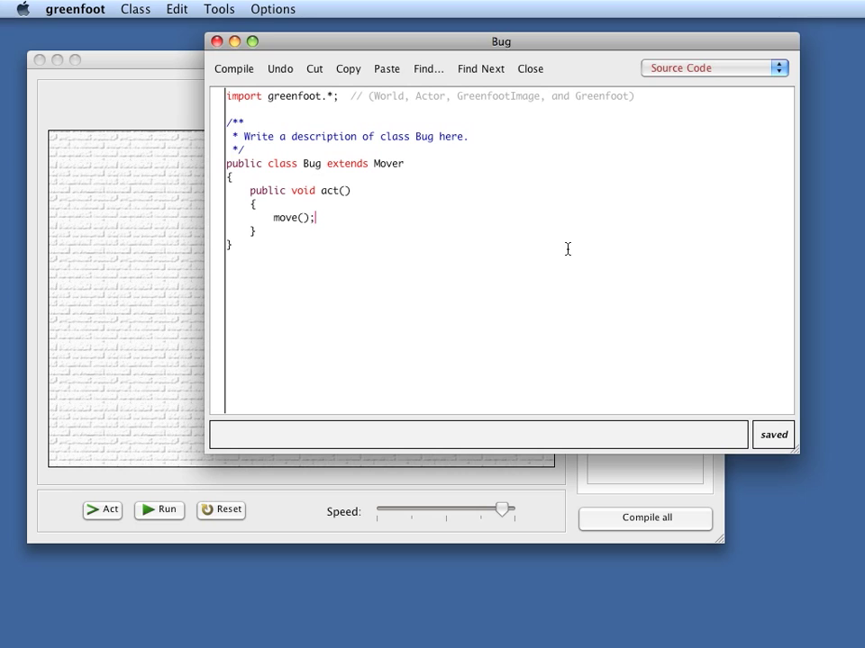
- Add turn(3); on a new line after move(); in Bug's act()
{"action": "key", "text": "Return"}
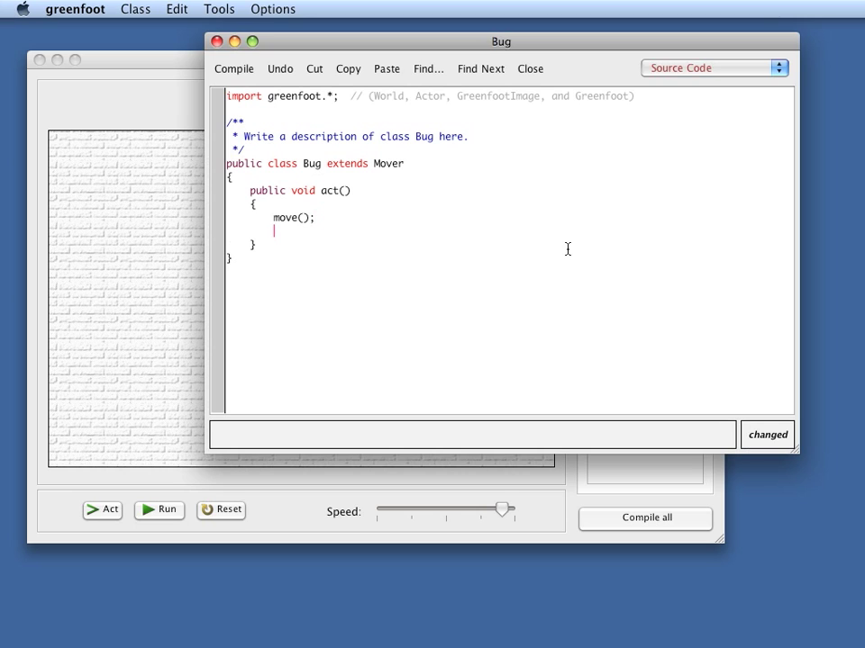
{"action": "type", "text": "turn("}
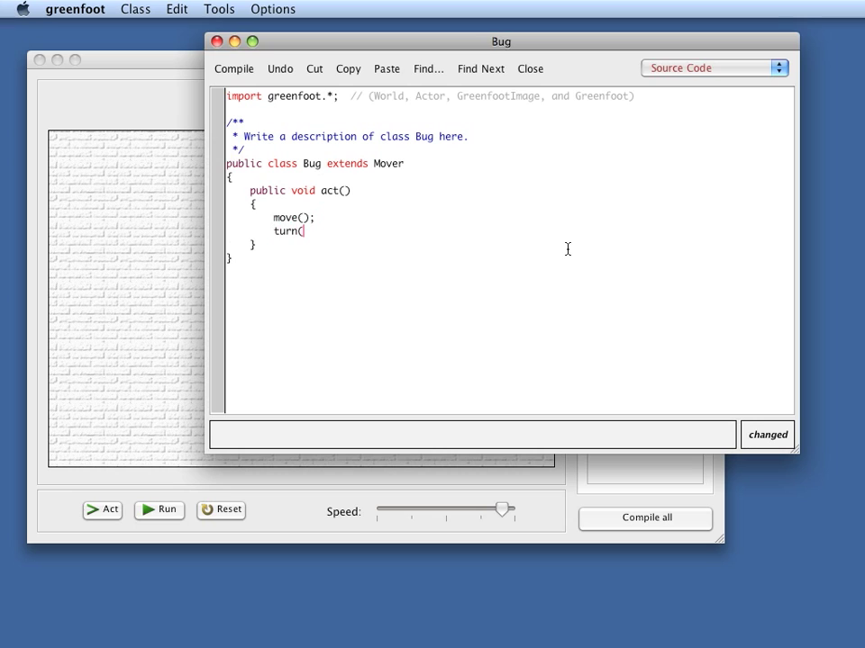
{"action": "type", "text": "3"}
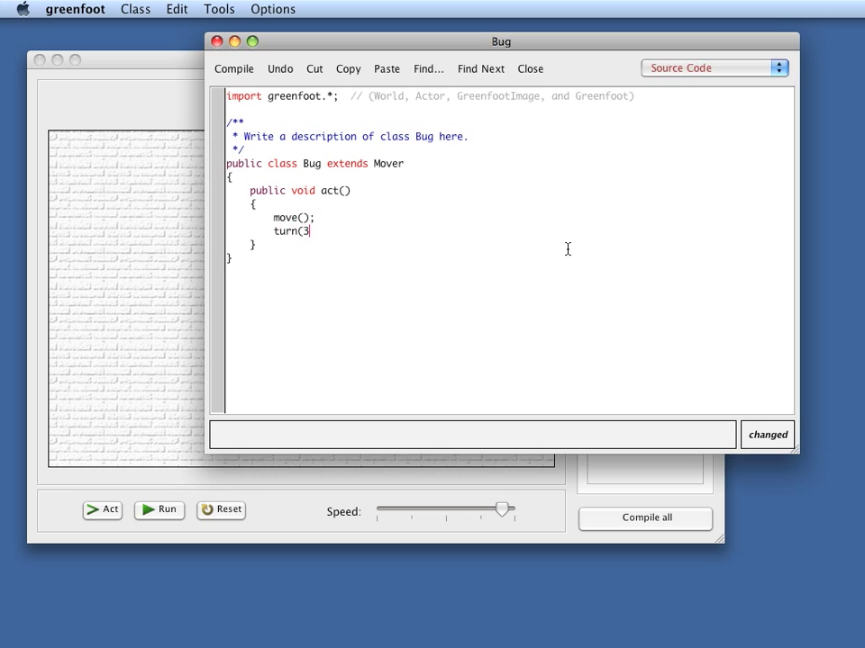
{"action": "type", "text": ");"}
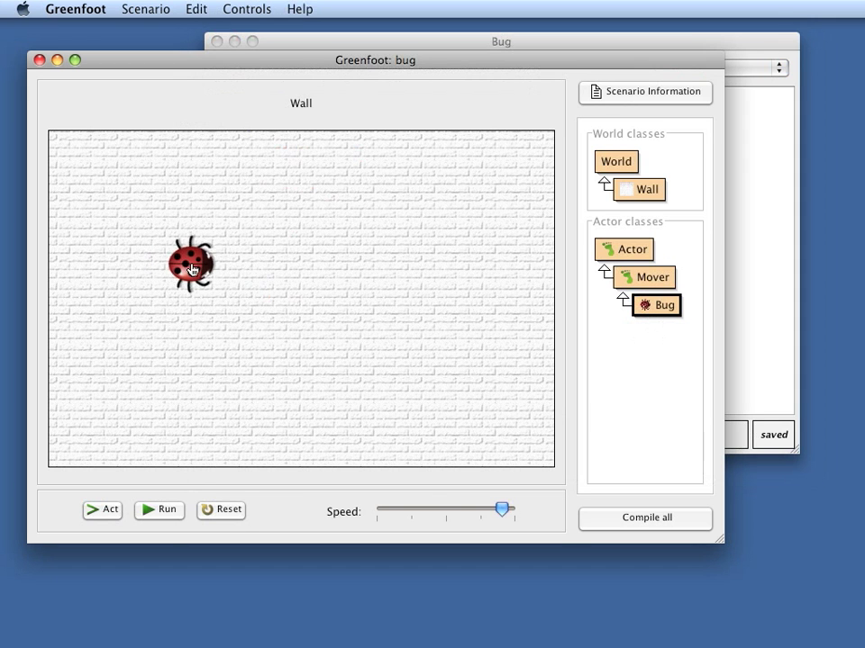
- Run the ladybug turning in the wall world, then reopen the Bug class source
{"action": "left_click", "coordinate": [158, 510]}
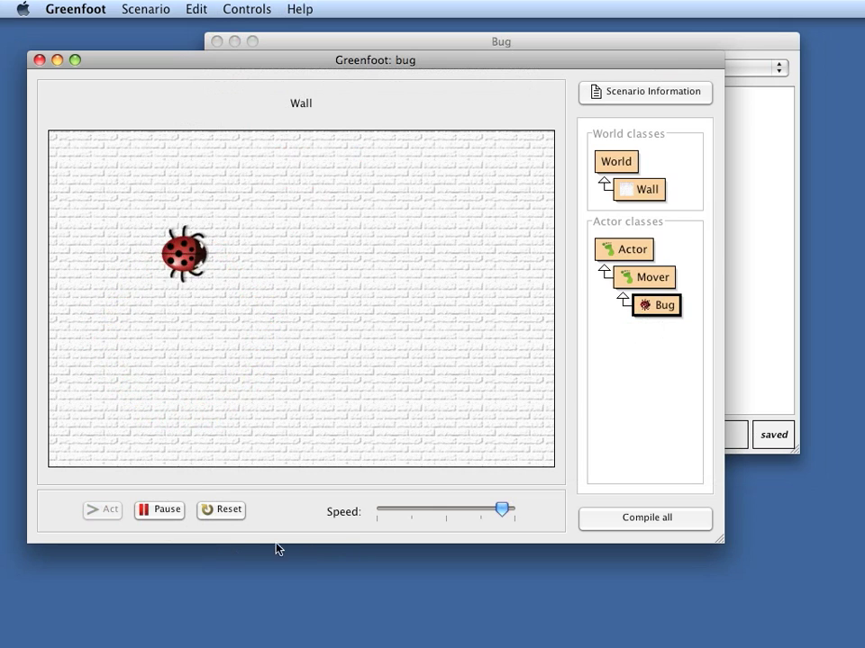
{"action": "double_click", "coordinate": [657, 306]}
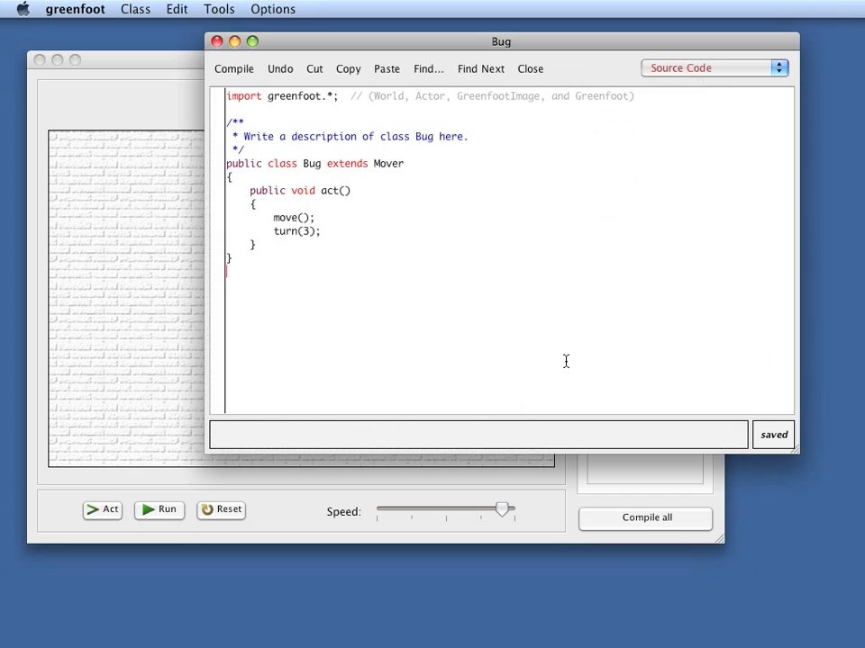
- Add an if (atWorldEdge()) { condition above turn(3) in Bug's act method
{"action": "key", "text": "Return"}
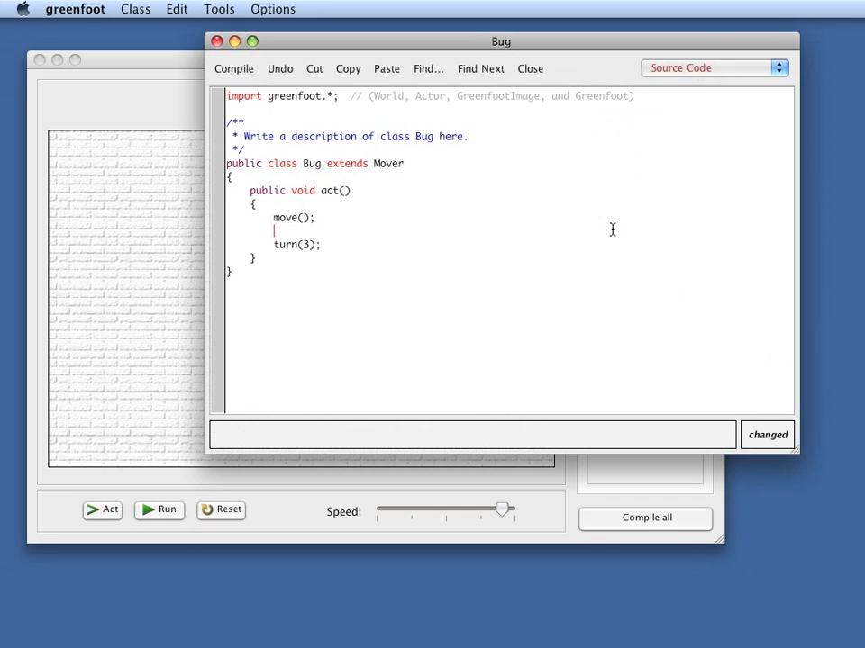
{"action": "type", "text": "if("}
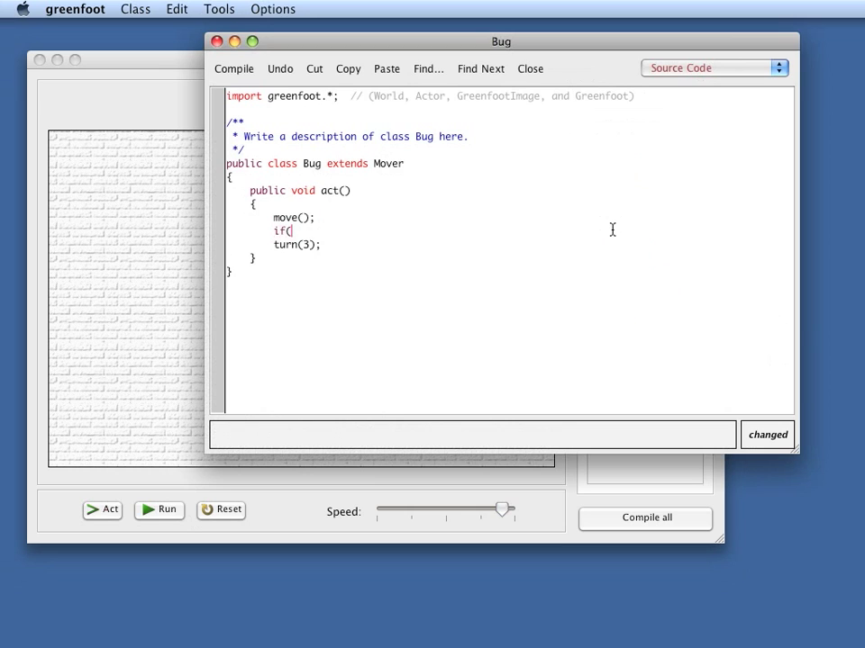
{"action": "type", "text": "atW"}
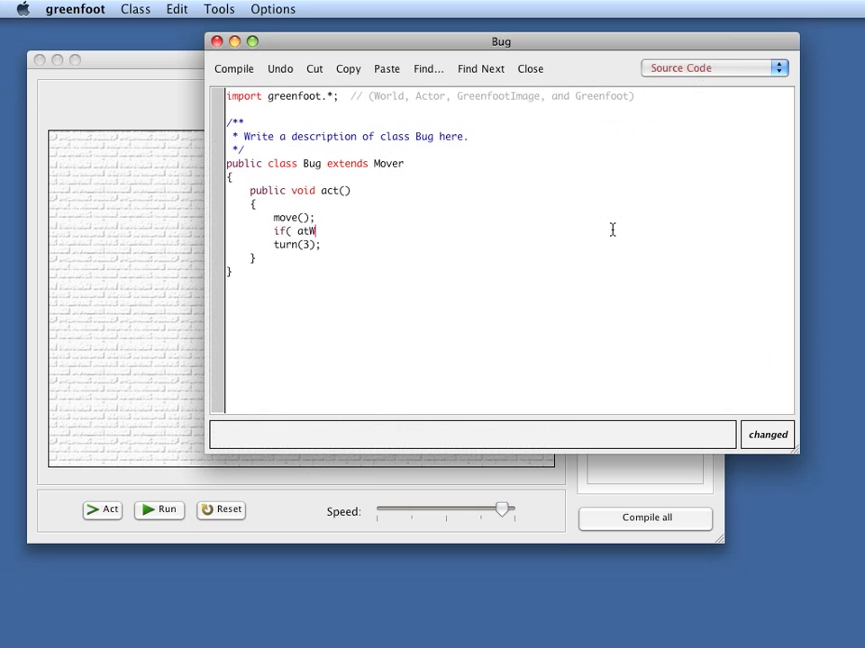
{"action": "type", "text": "orldEdge"}
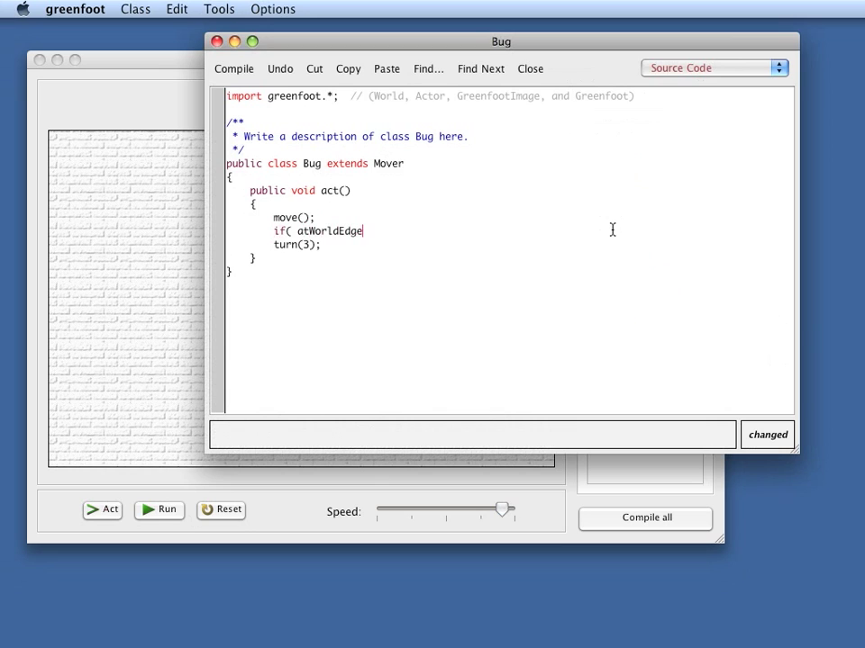
{"action": "type", "text": "() {"}
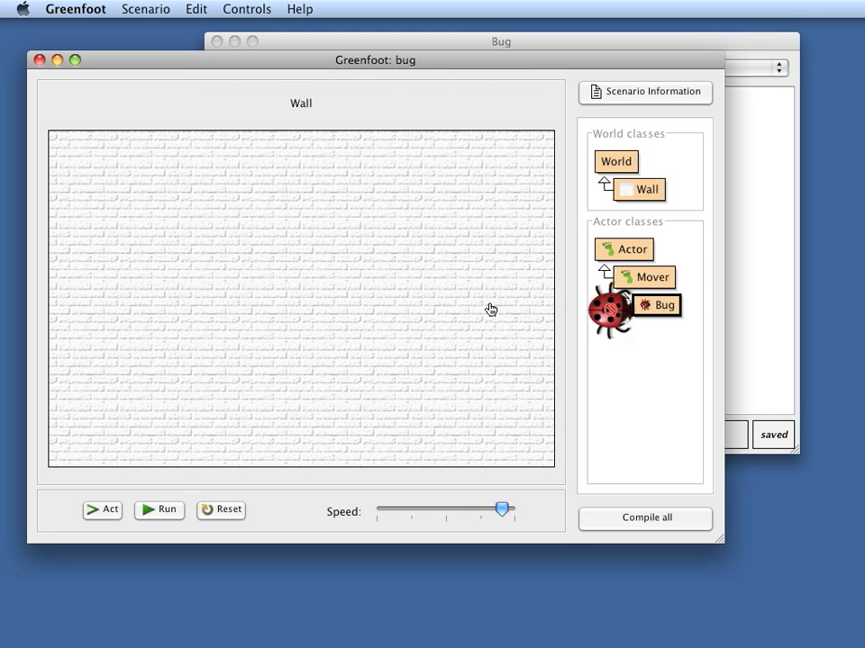
- Run several ladybugs turning at the wall world's edges, pause them, and reopen Bug
{"action": "left_click", "coordinate": [158, 510]}
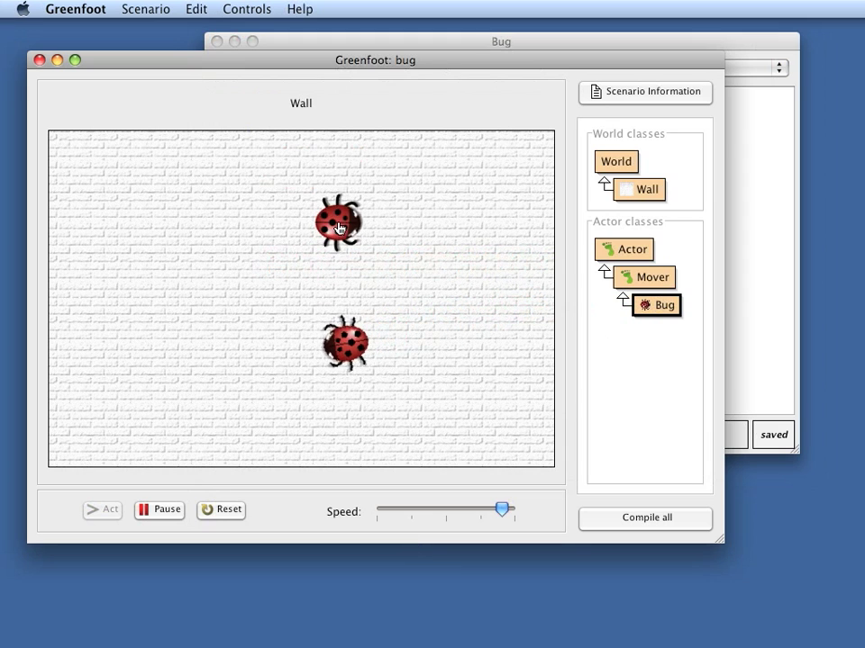
{"action": "left_click", "coordinate": [102, 511]}
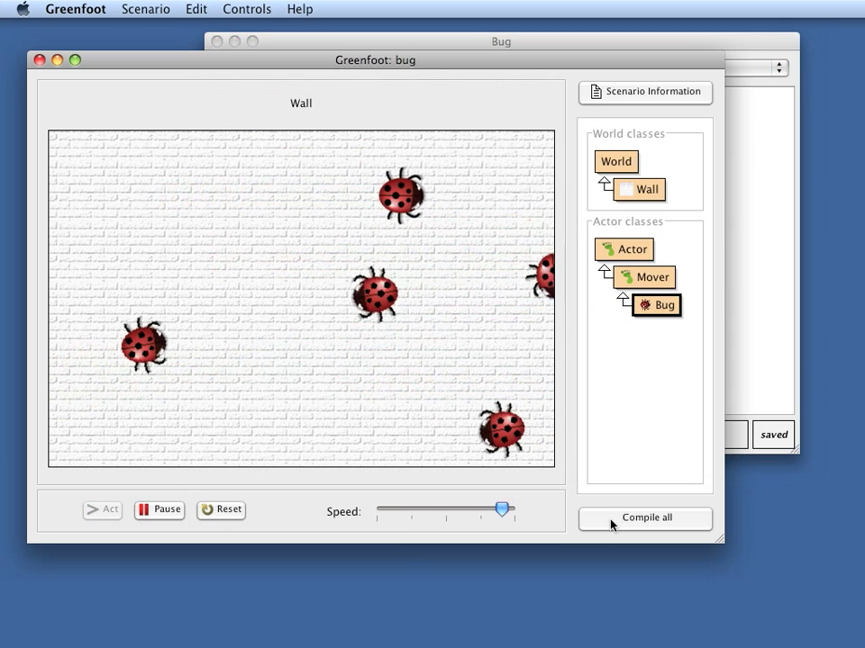
{"action": "left_click", "coordinate": [101, 510]}
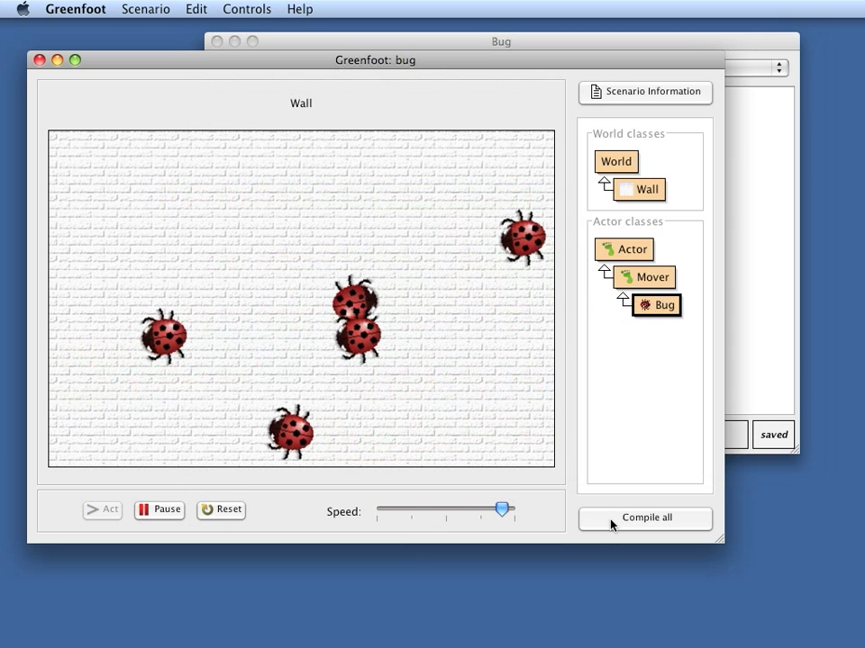
{"action": "left_click", "coordinate": [158, 510]}
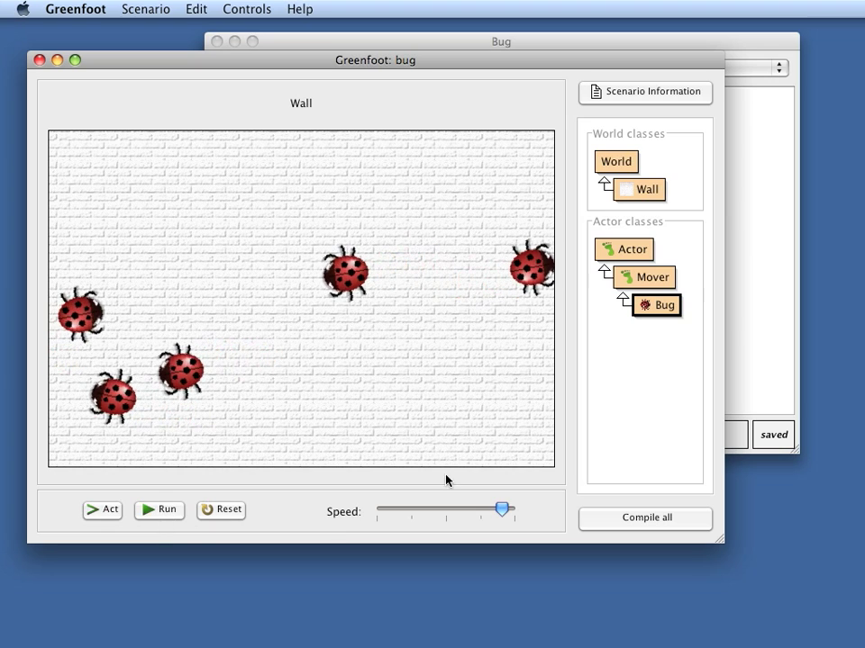
{"action": "double_click", "coordinate": [656, 305]}
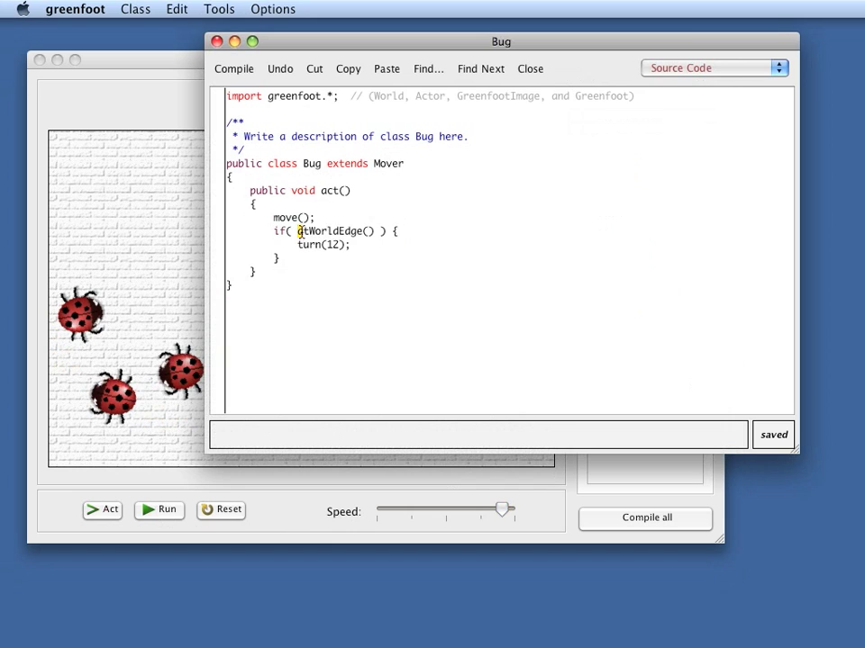
- Replace atWorldEdge() with Greenfoot.isKeyDown("right") and set the turn to 5
{"action": "double_click", "coordinate": [335, 231]}
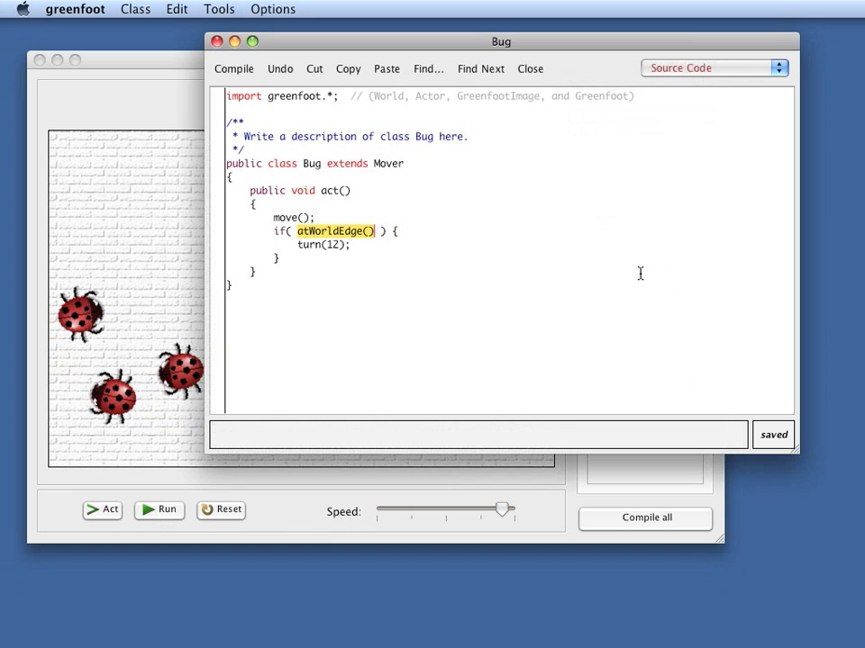
{"action": "type", "text": "Gree ) {"}
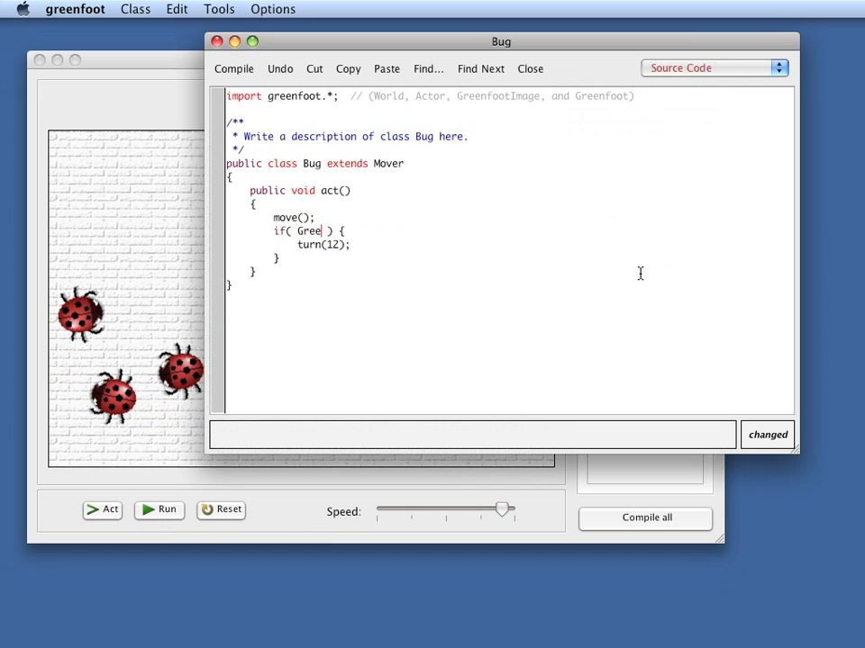
{"action": "type", "text": "nfoot."}
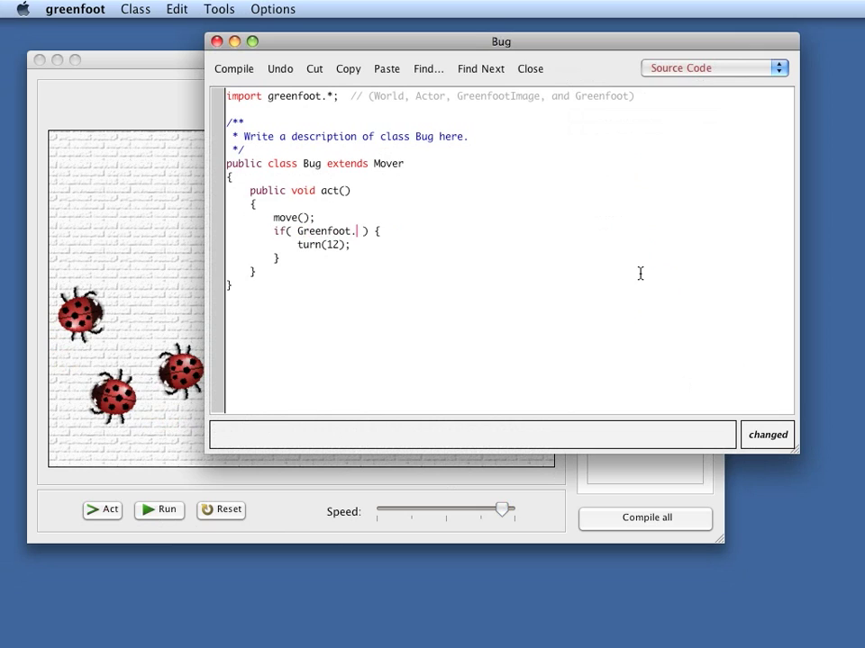
{"action": "type", "text": "isKeyD"}
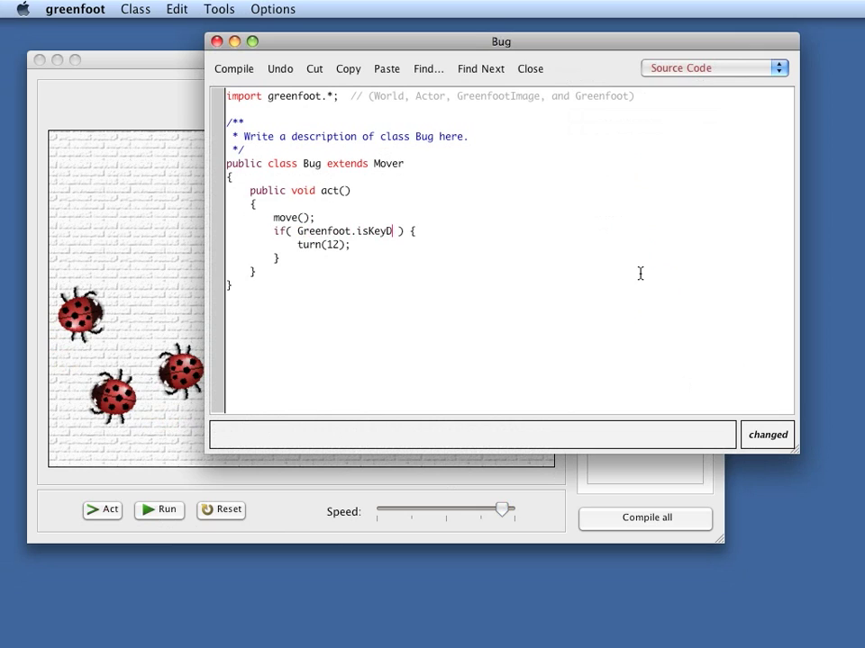
{"action": "type", "text": "own"}
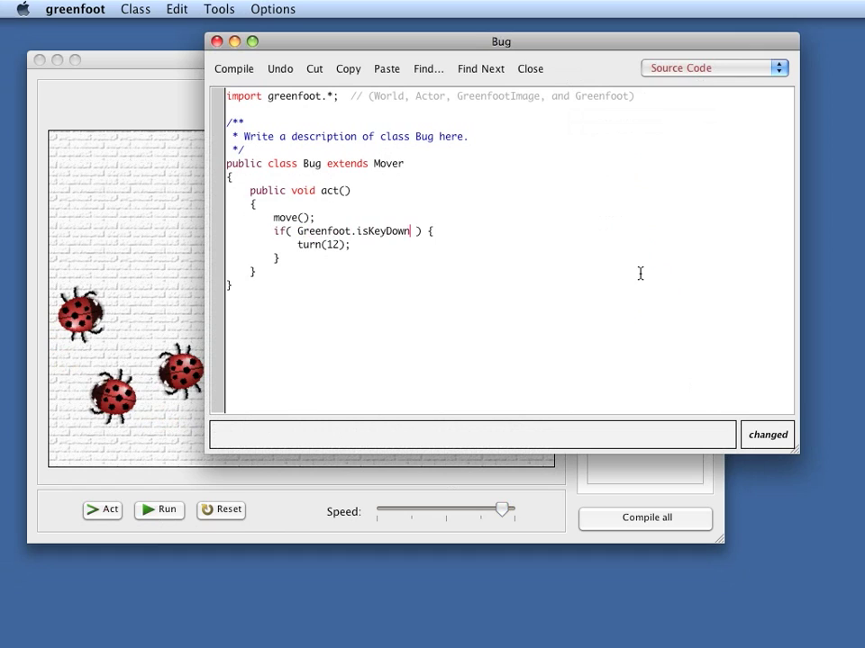
{"action": "type", "text": "\""}
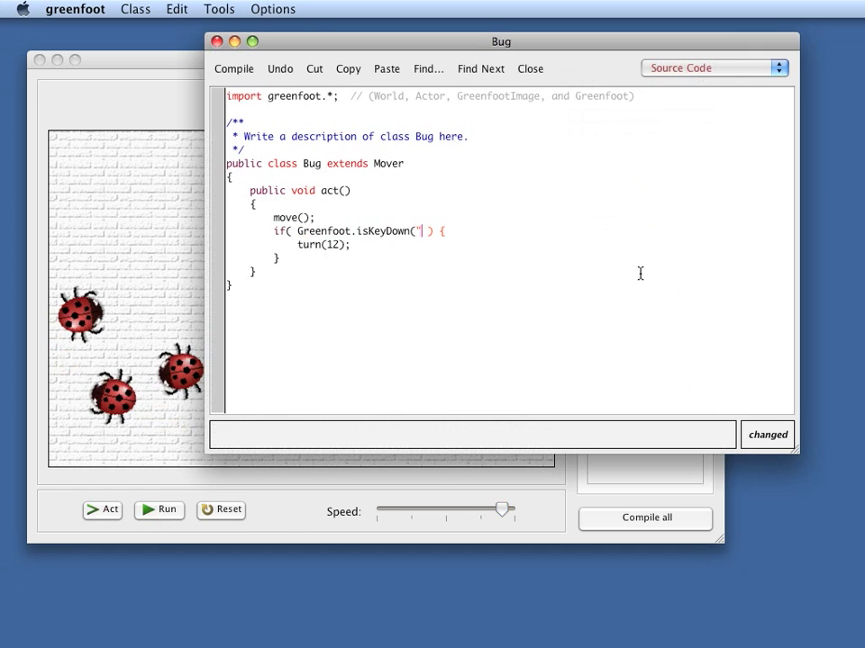
{"action": "type", "text": "right\")"}
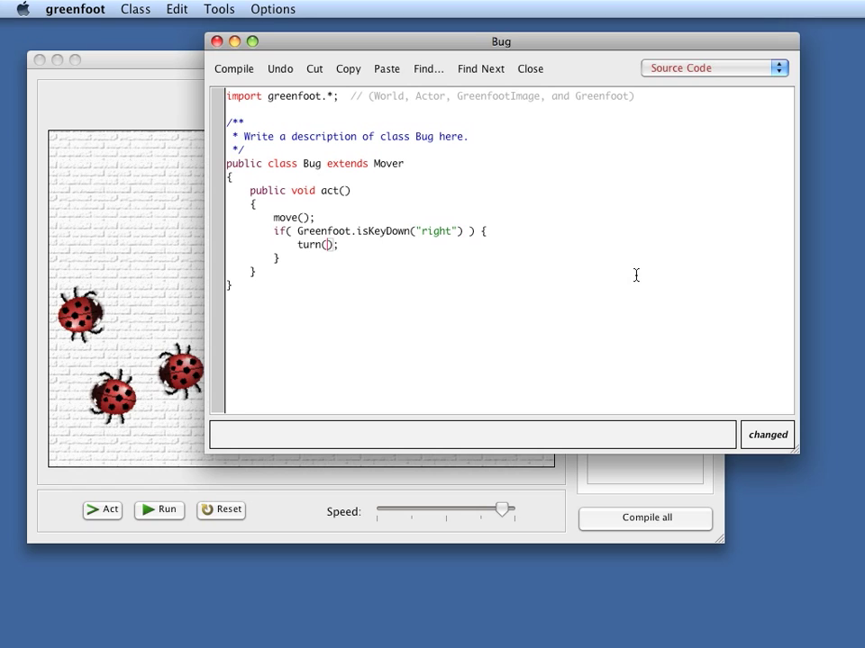
{"action": "type", "text": "5"}
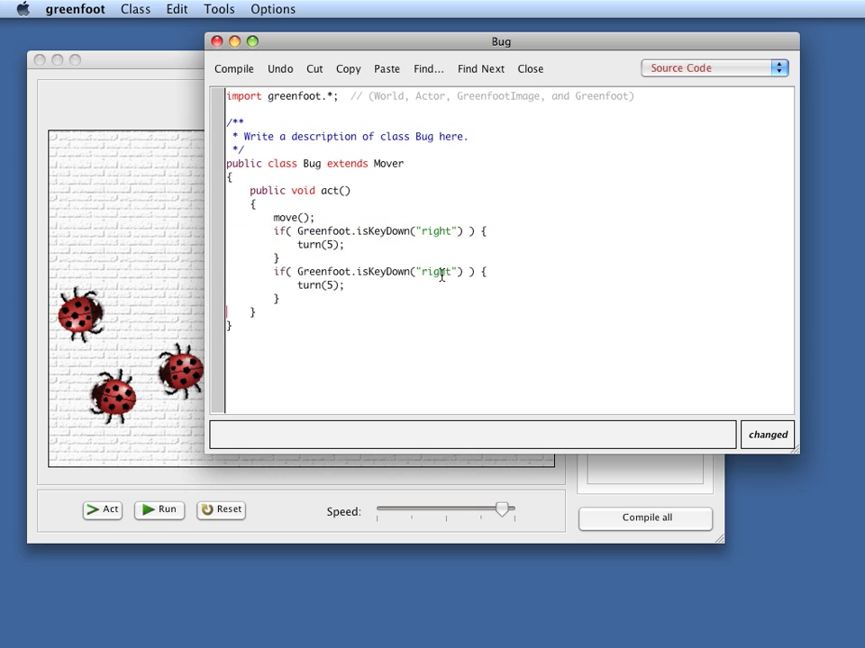
- Change the second key check to "left" with turn(-5) and compile Bug
{"action": "double_click", "coordinate": [440, 271]}
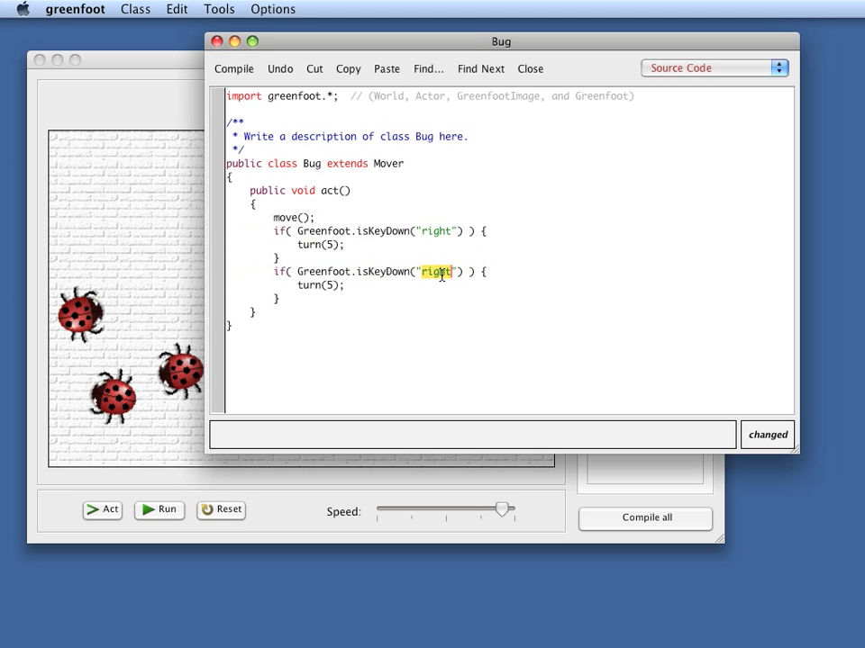
{"action": "type", "text": "left"}
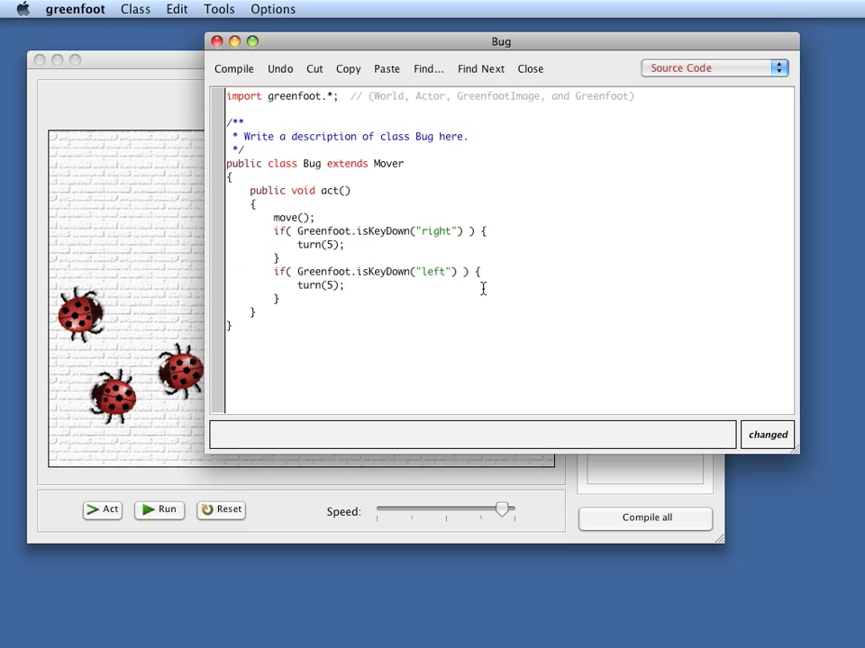
{"action": "type", "text": "-"}
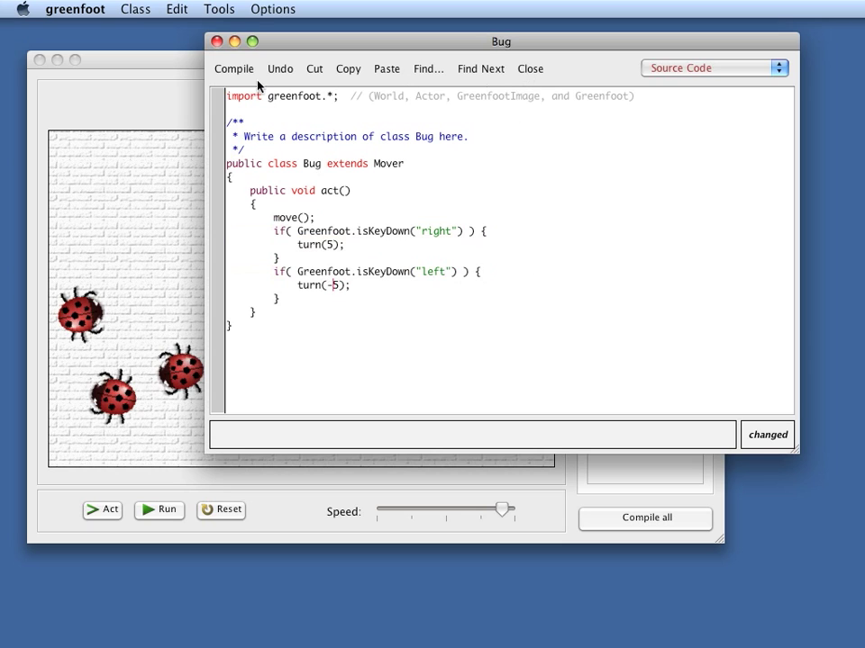
{"action": "left_click", "coordinate": [235, 68]}
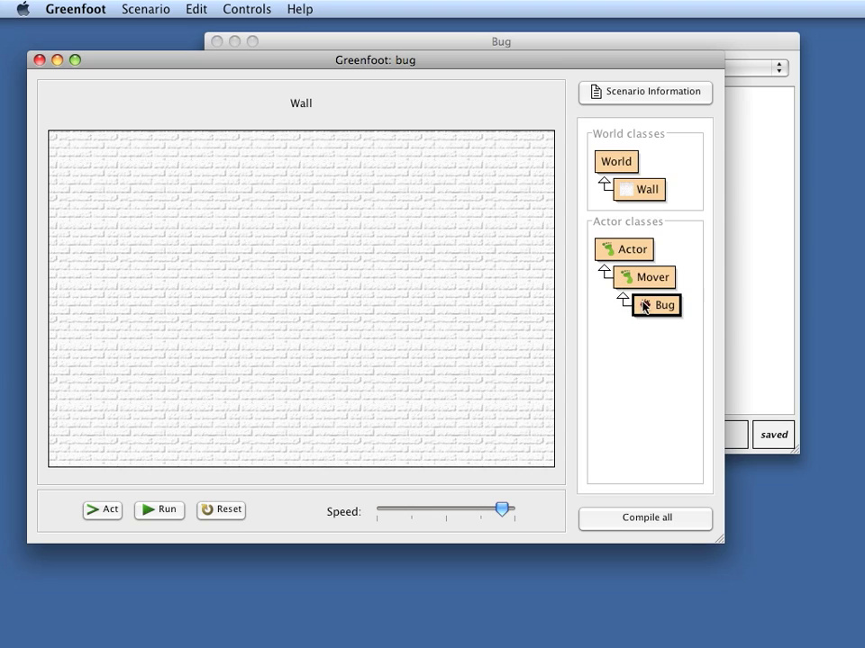
- Place one ladybug, run it, steer it with the arrow keys, and pause
{"action": "left_click", "coordinate": [159, 510]}
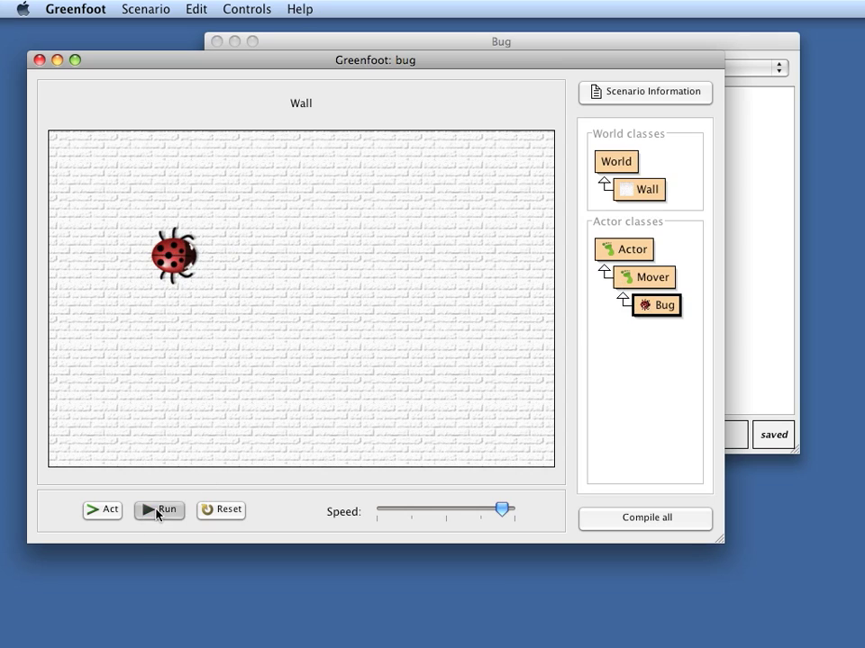
{"action": "left_click", "coordinate": [158, 510]}
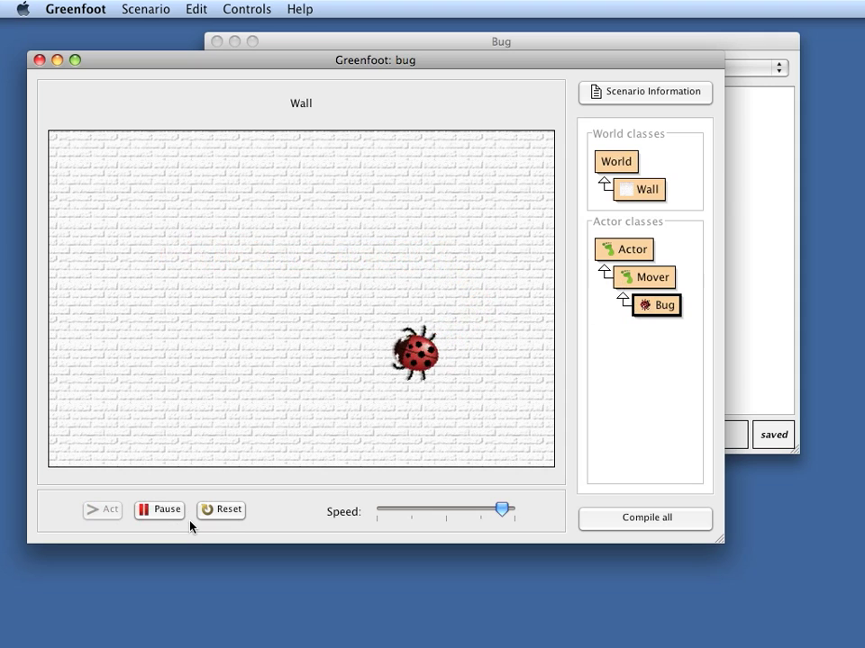
{"action": "left_click", "coordinate": [101, 510]}
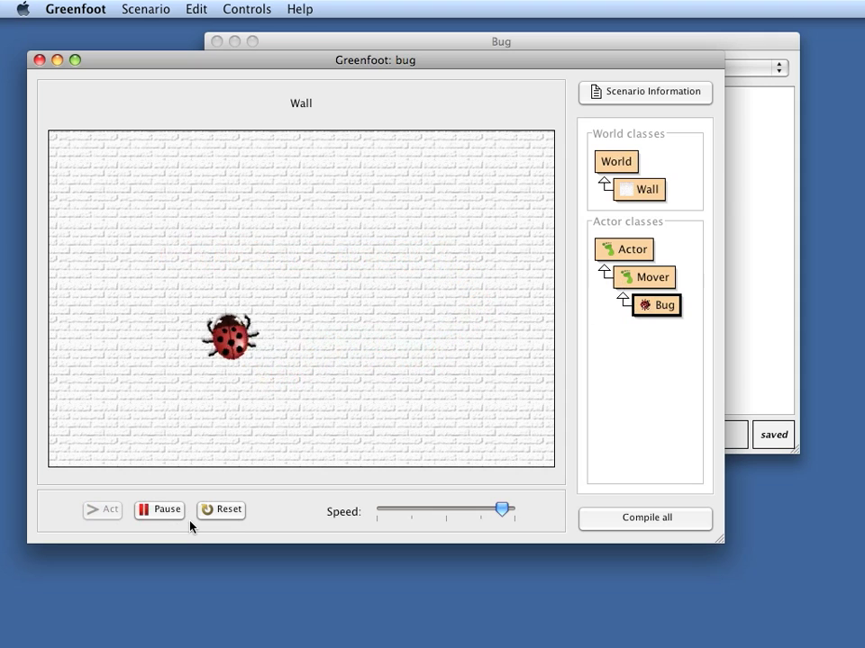
{"action": "left_click", "coordinate": [101, 510]}
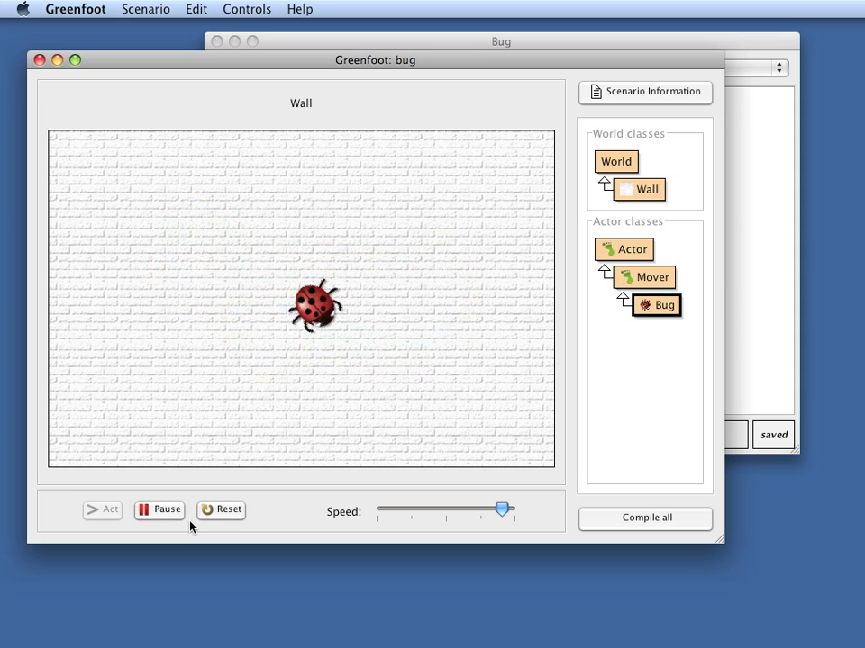
{"action": "left_click", "coordinate": [100, 510]}
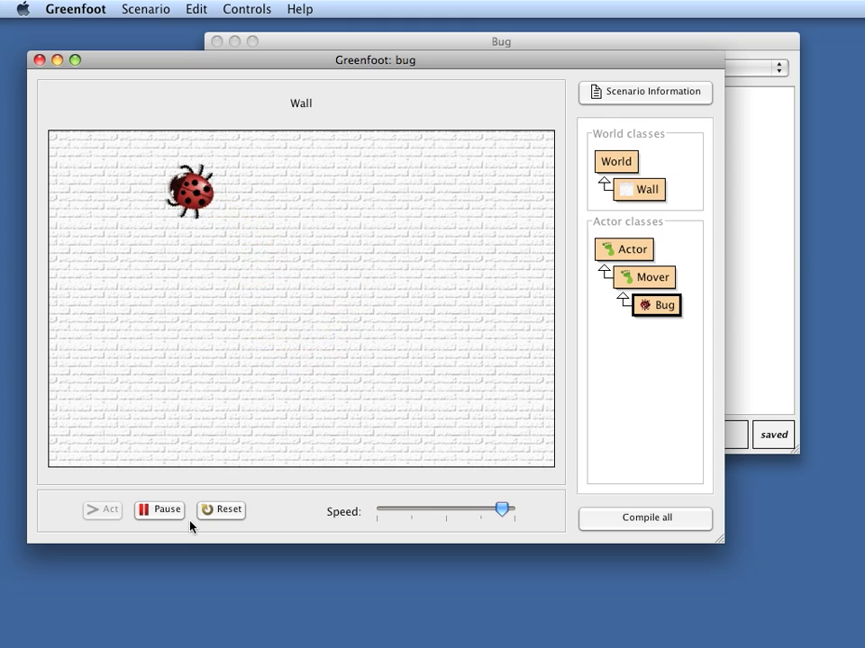
{"action": "left_click", "coordinate": [159, 510]}
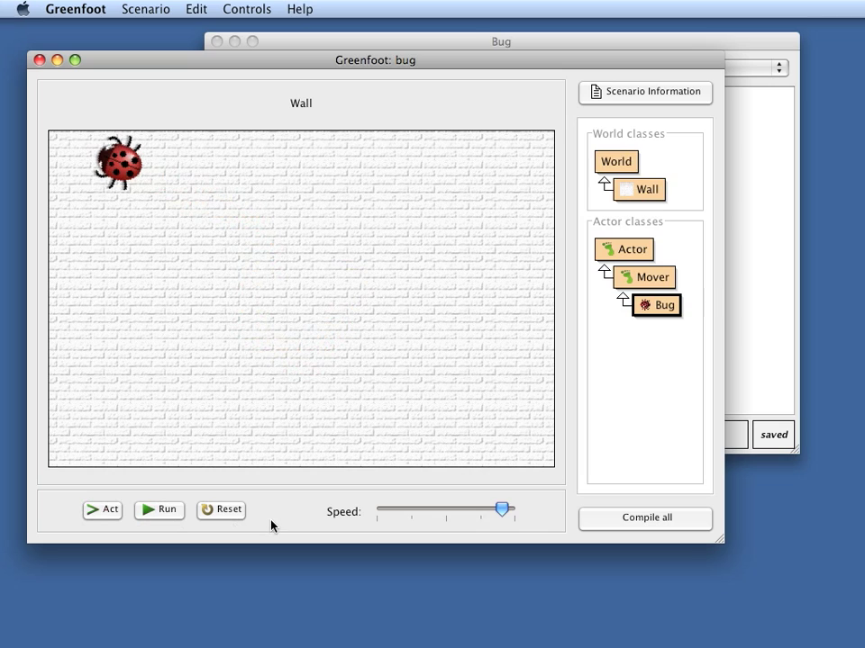
{"action": "mouse_move", "coordinate": [459, 441]}
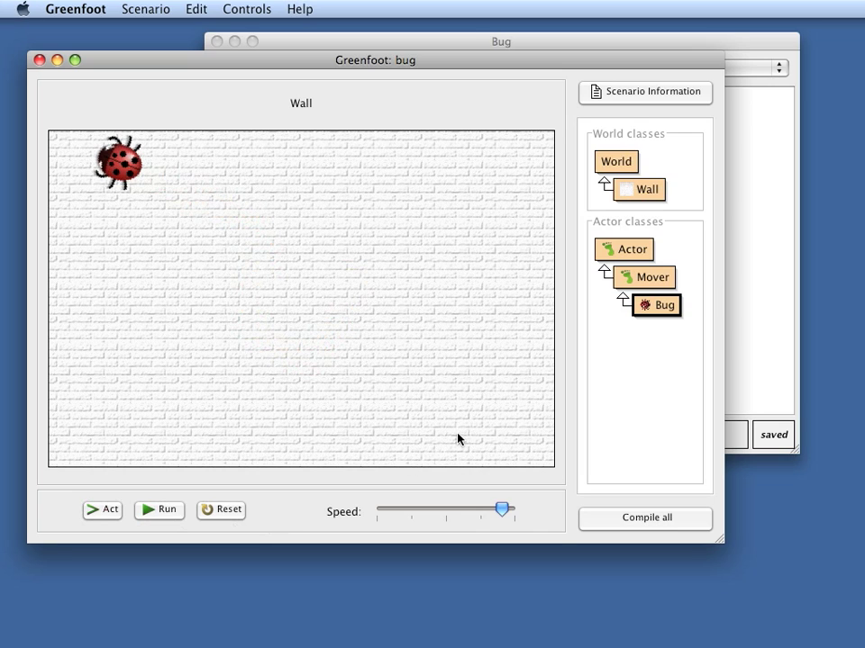